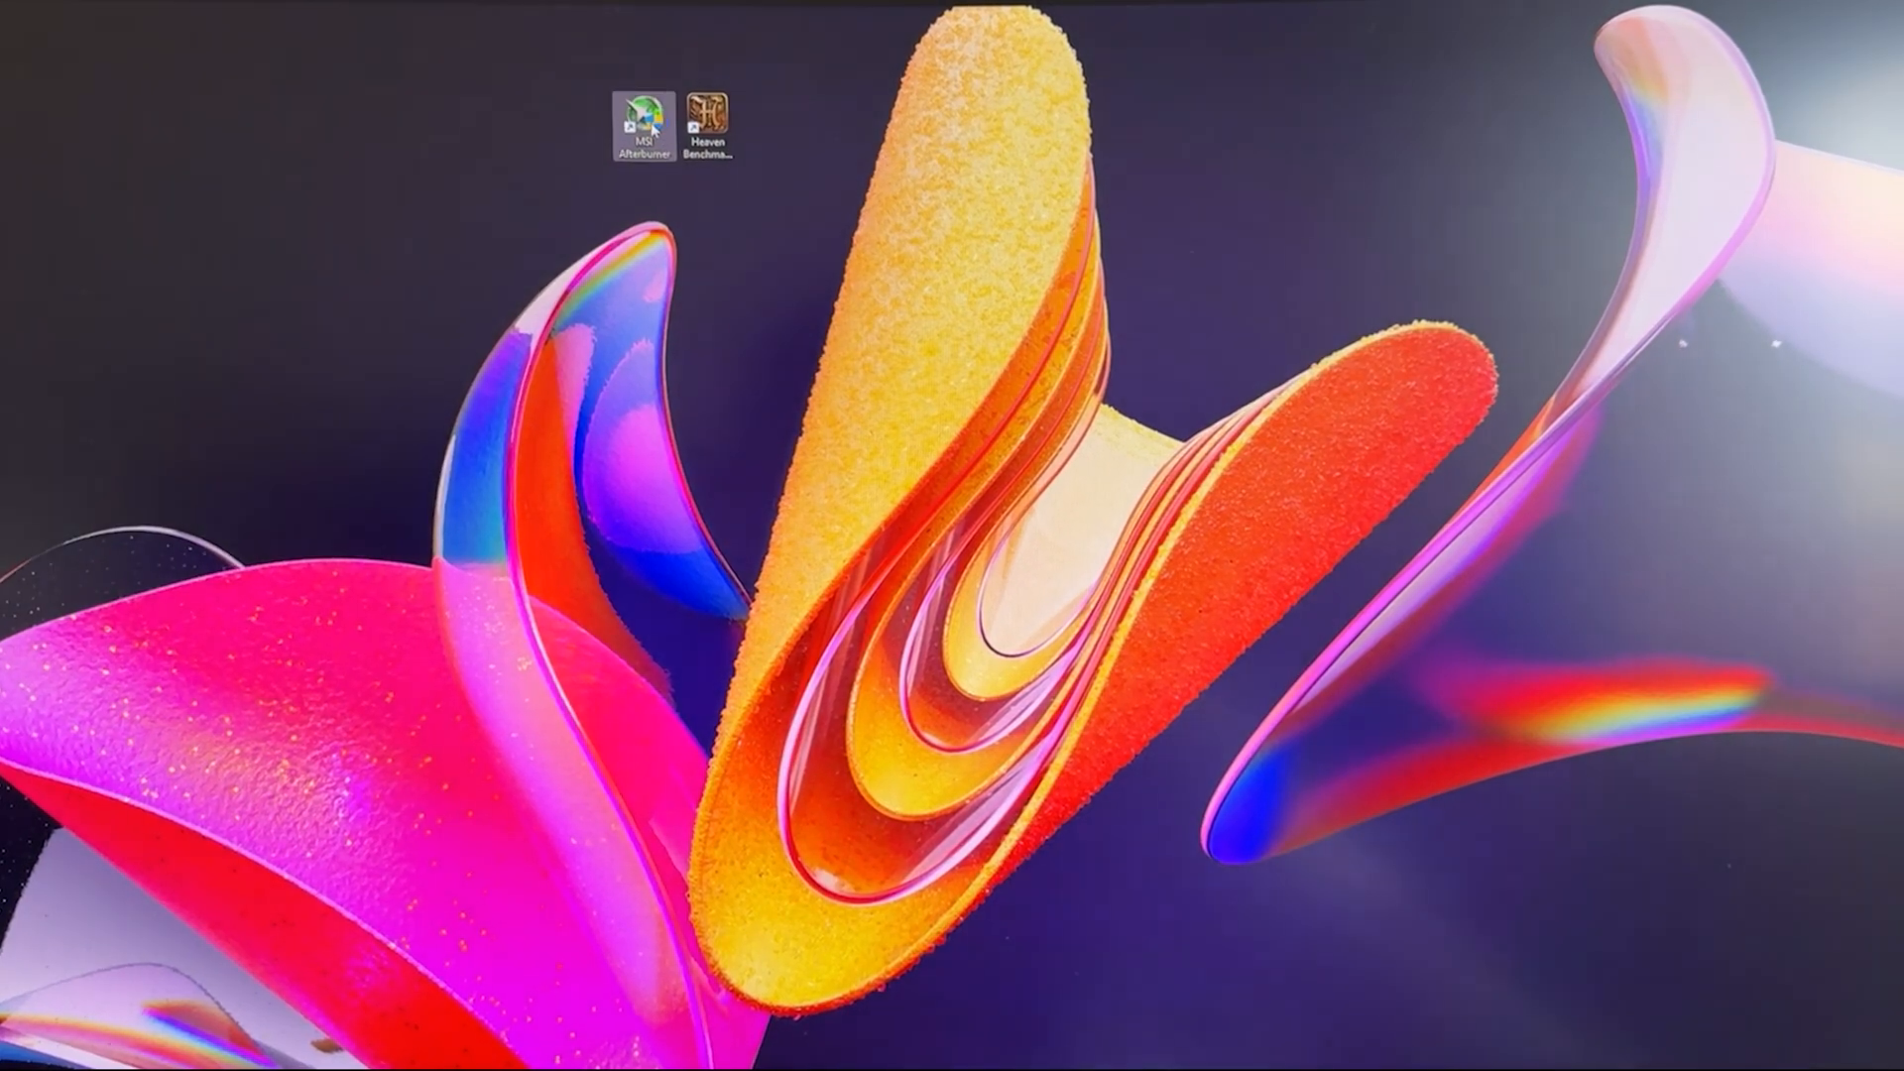
# Launch MSI Afterburner from its desktop shortcut.
pyautogui.doubleClick(645, 121)
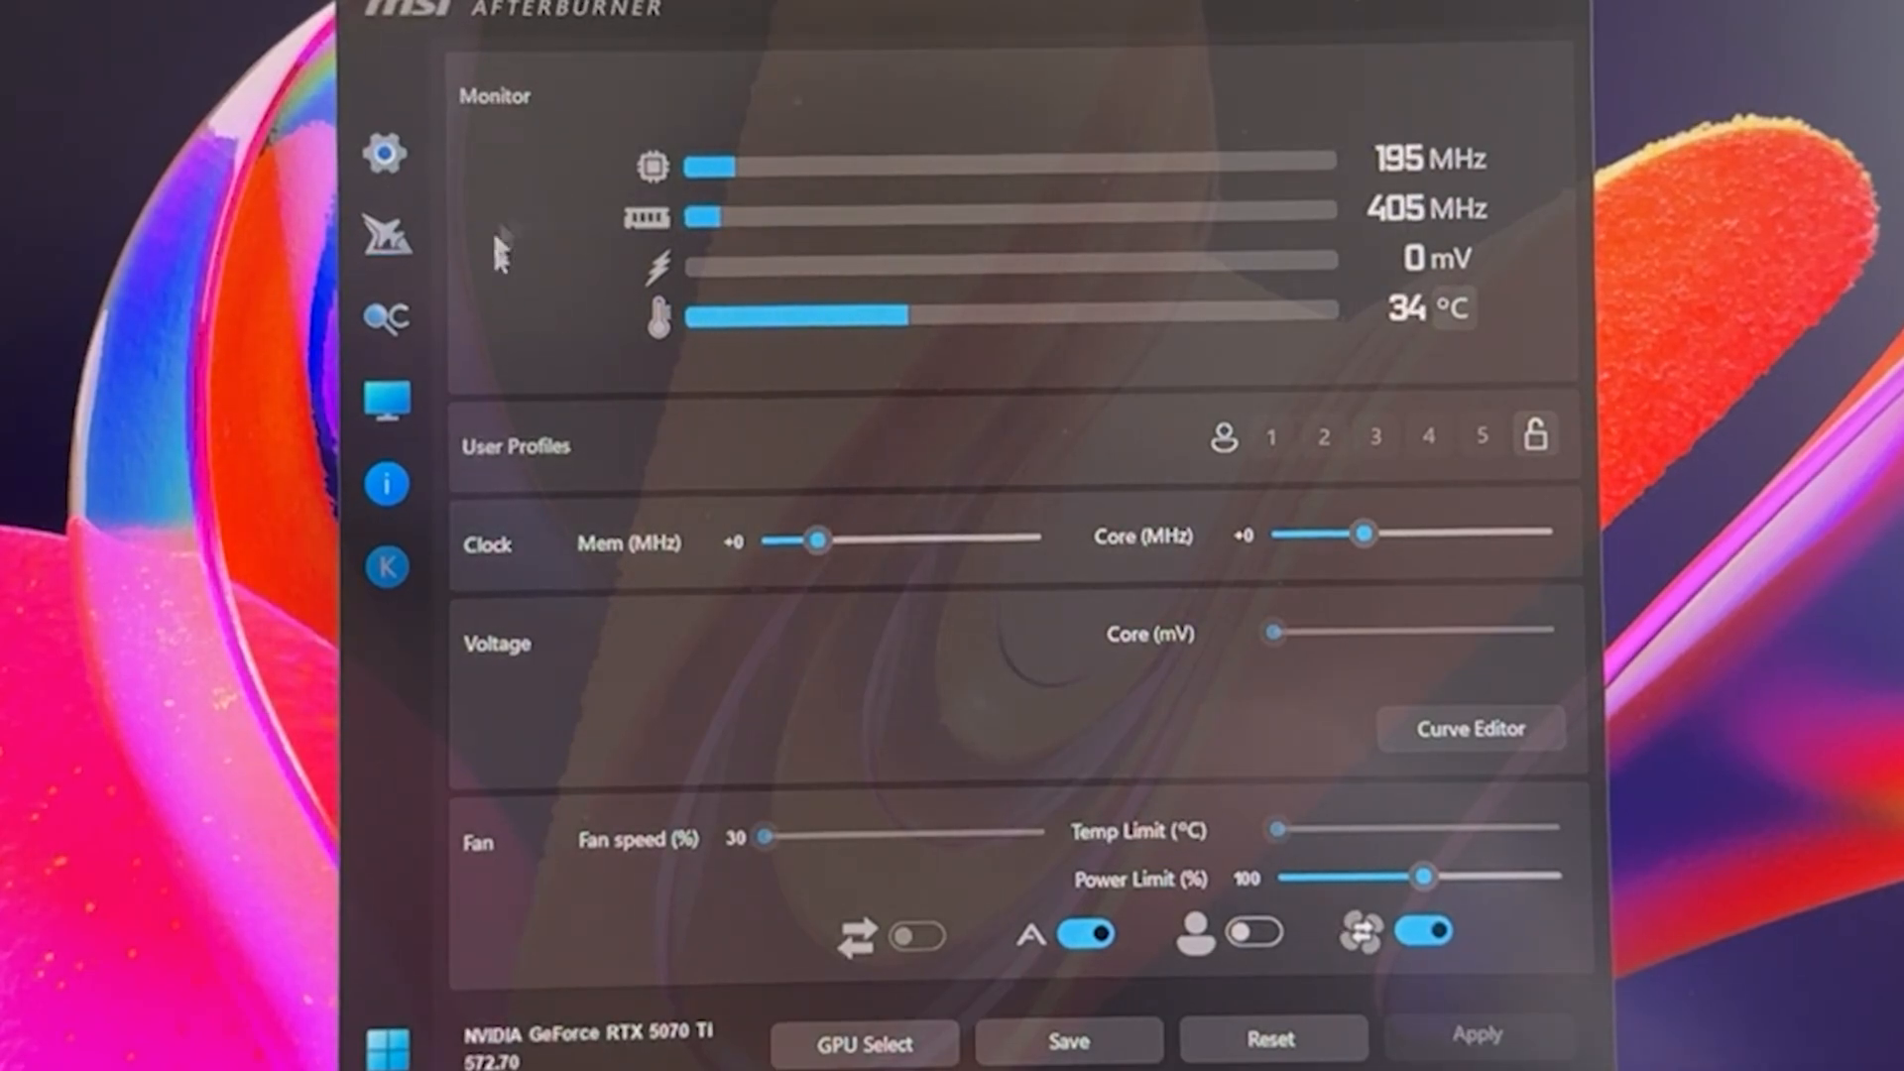
# Switch the Afterburner skin to MSI Cyborg White in User Interface settings and confirm.
pyautogui.click(385, 155)
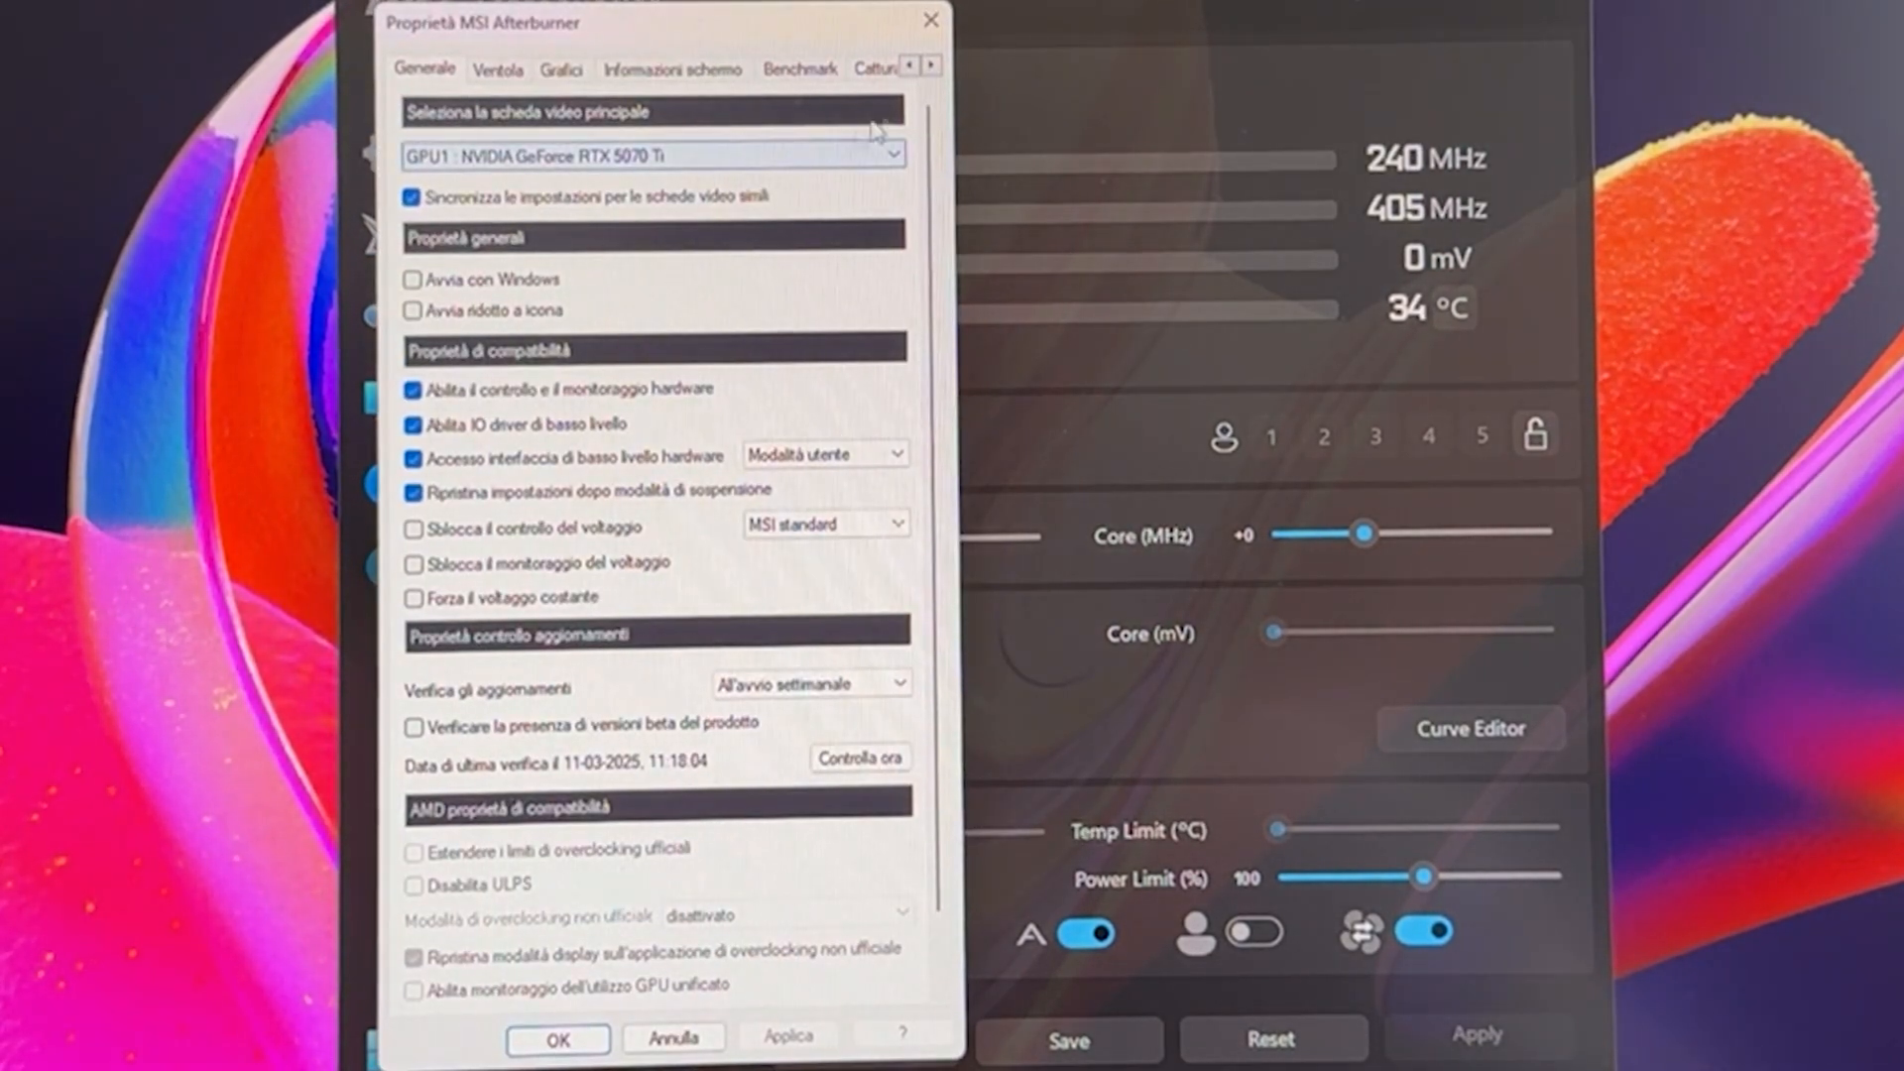
pyautogui.click(931, 65)
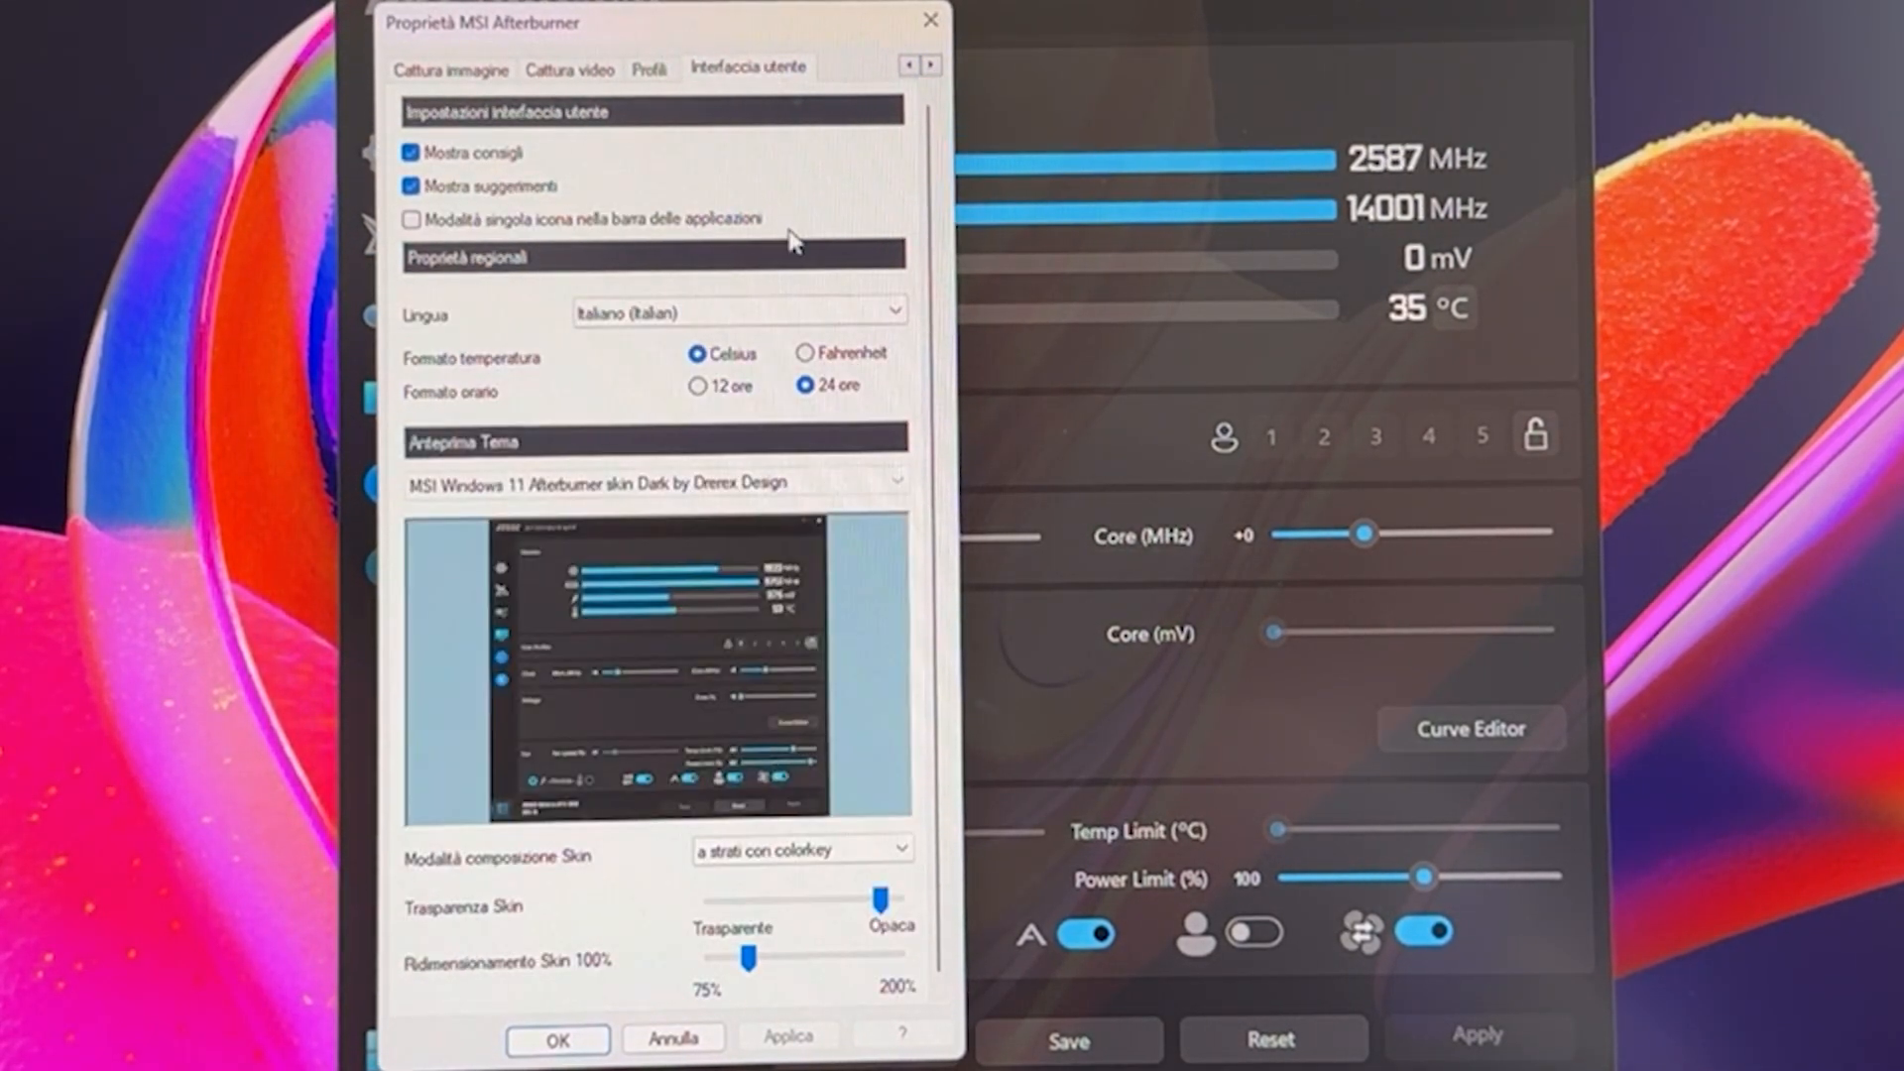
pyautogui.click(899, 482)
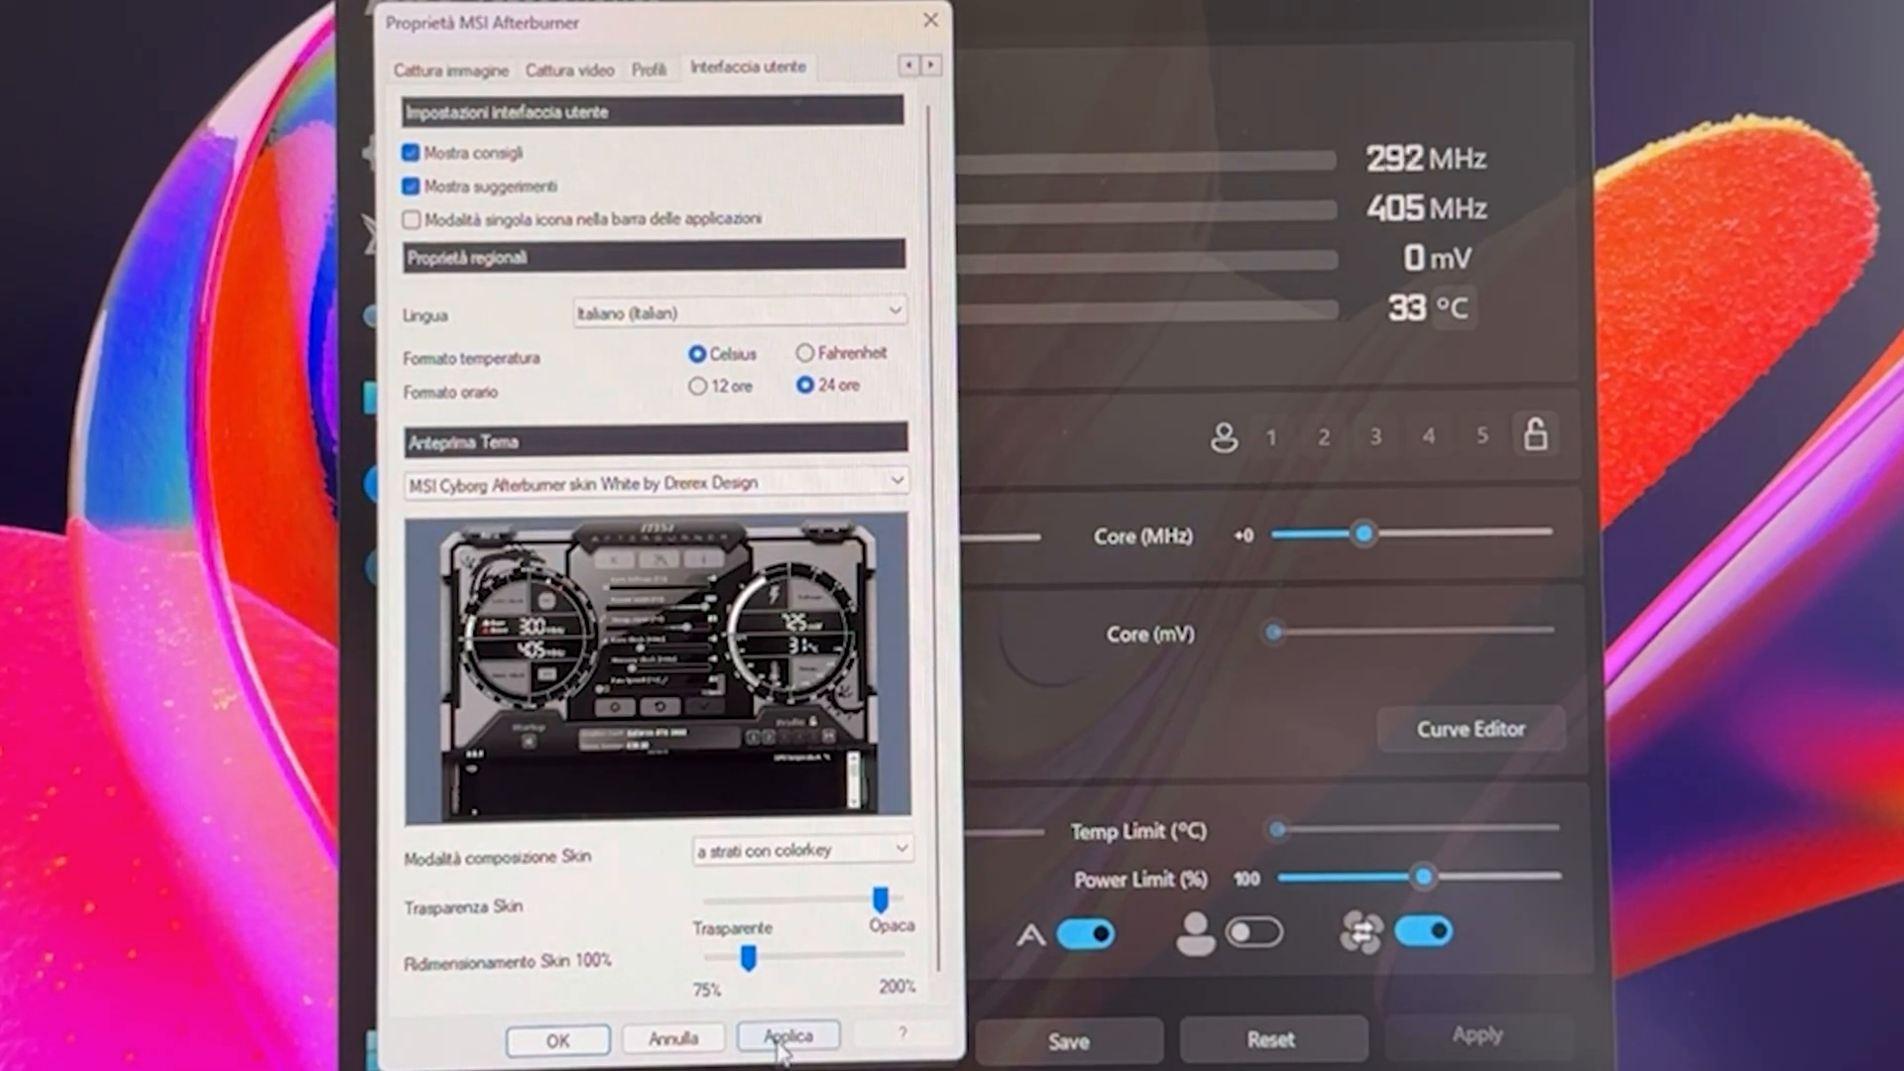
pyautogui.click(788, 1039)
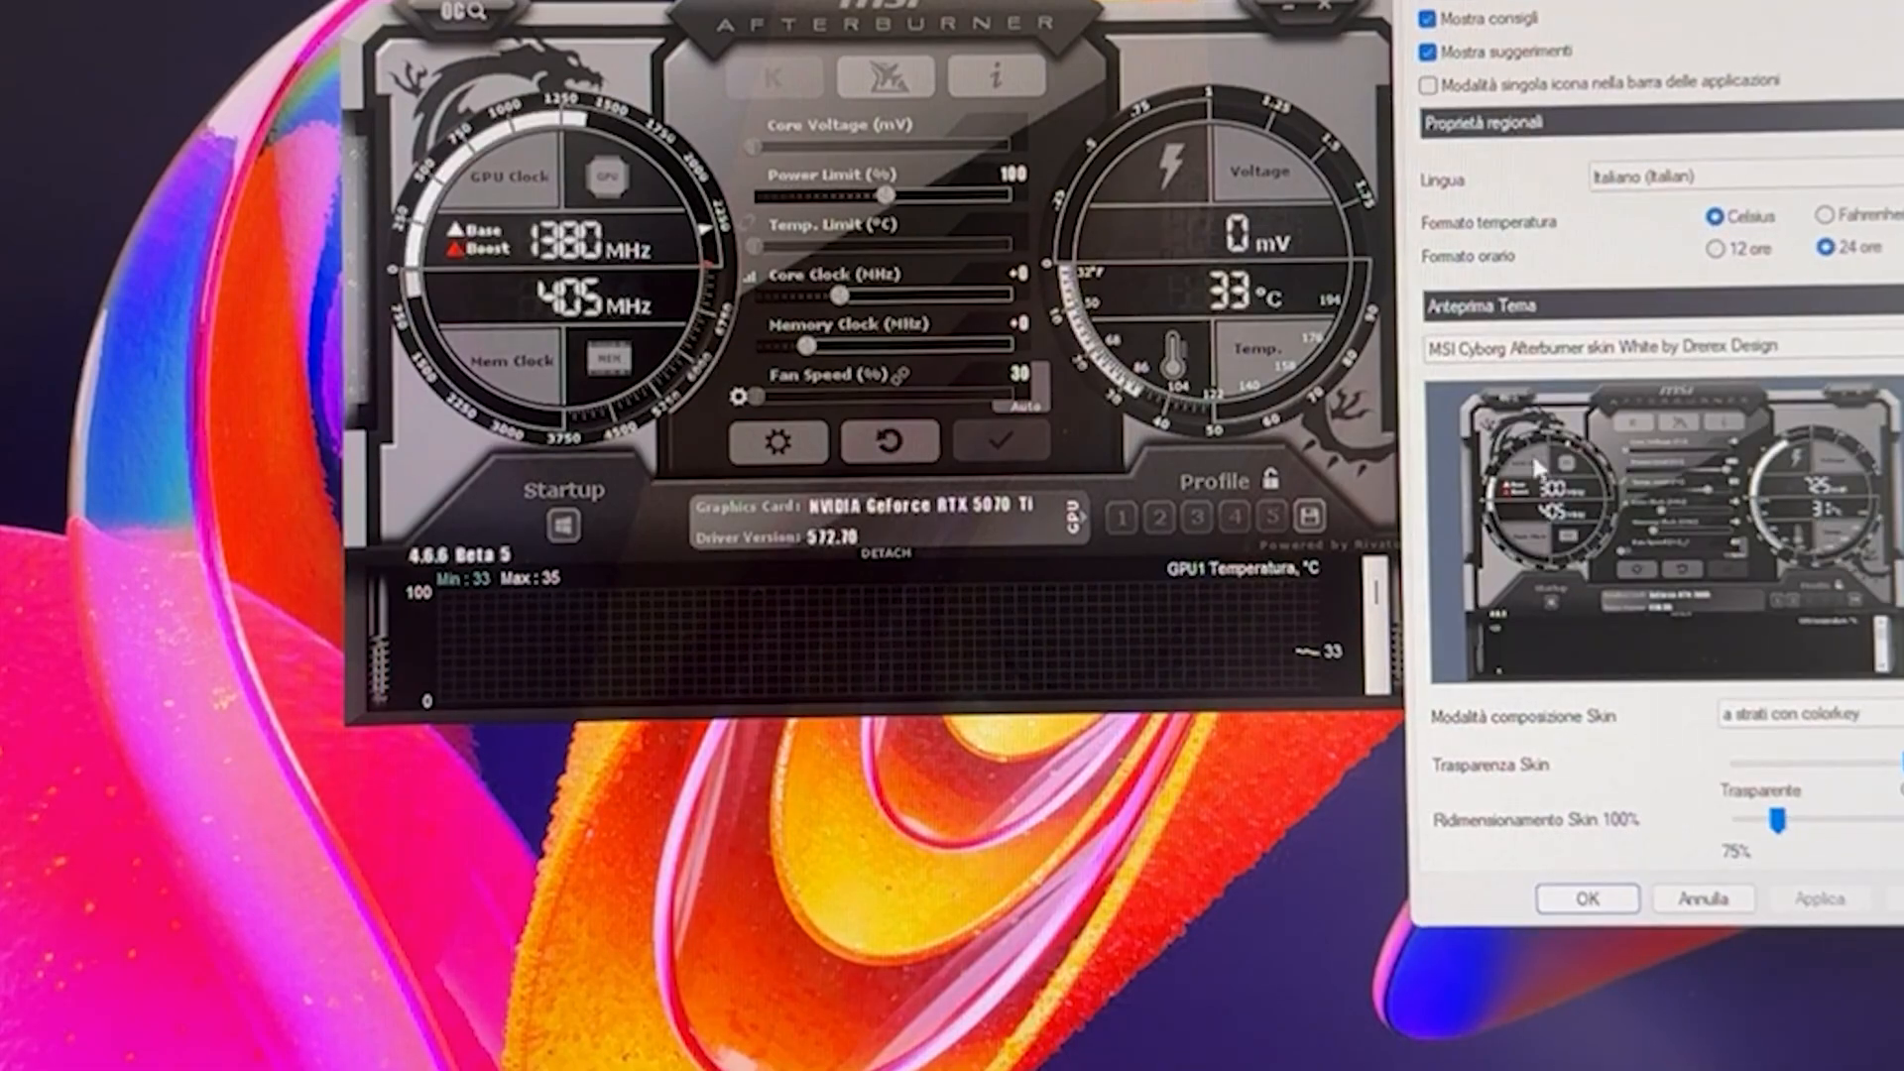
pyautogui.click(1651, 345)
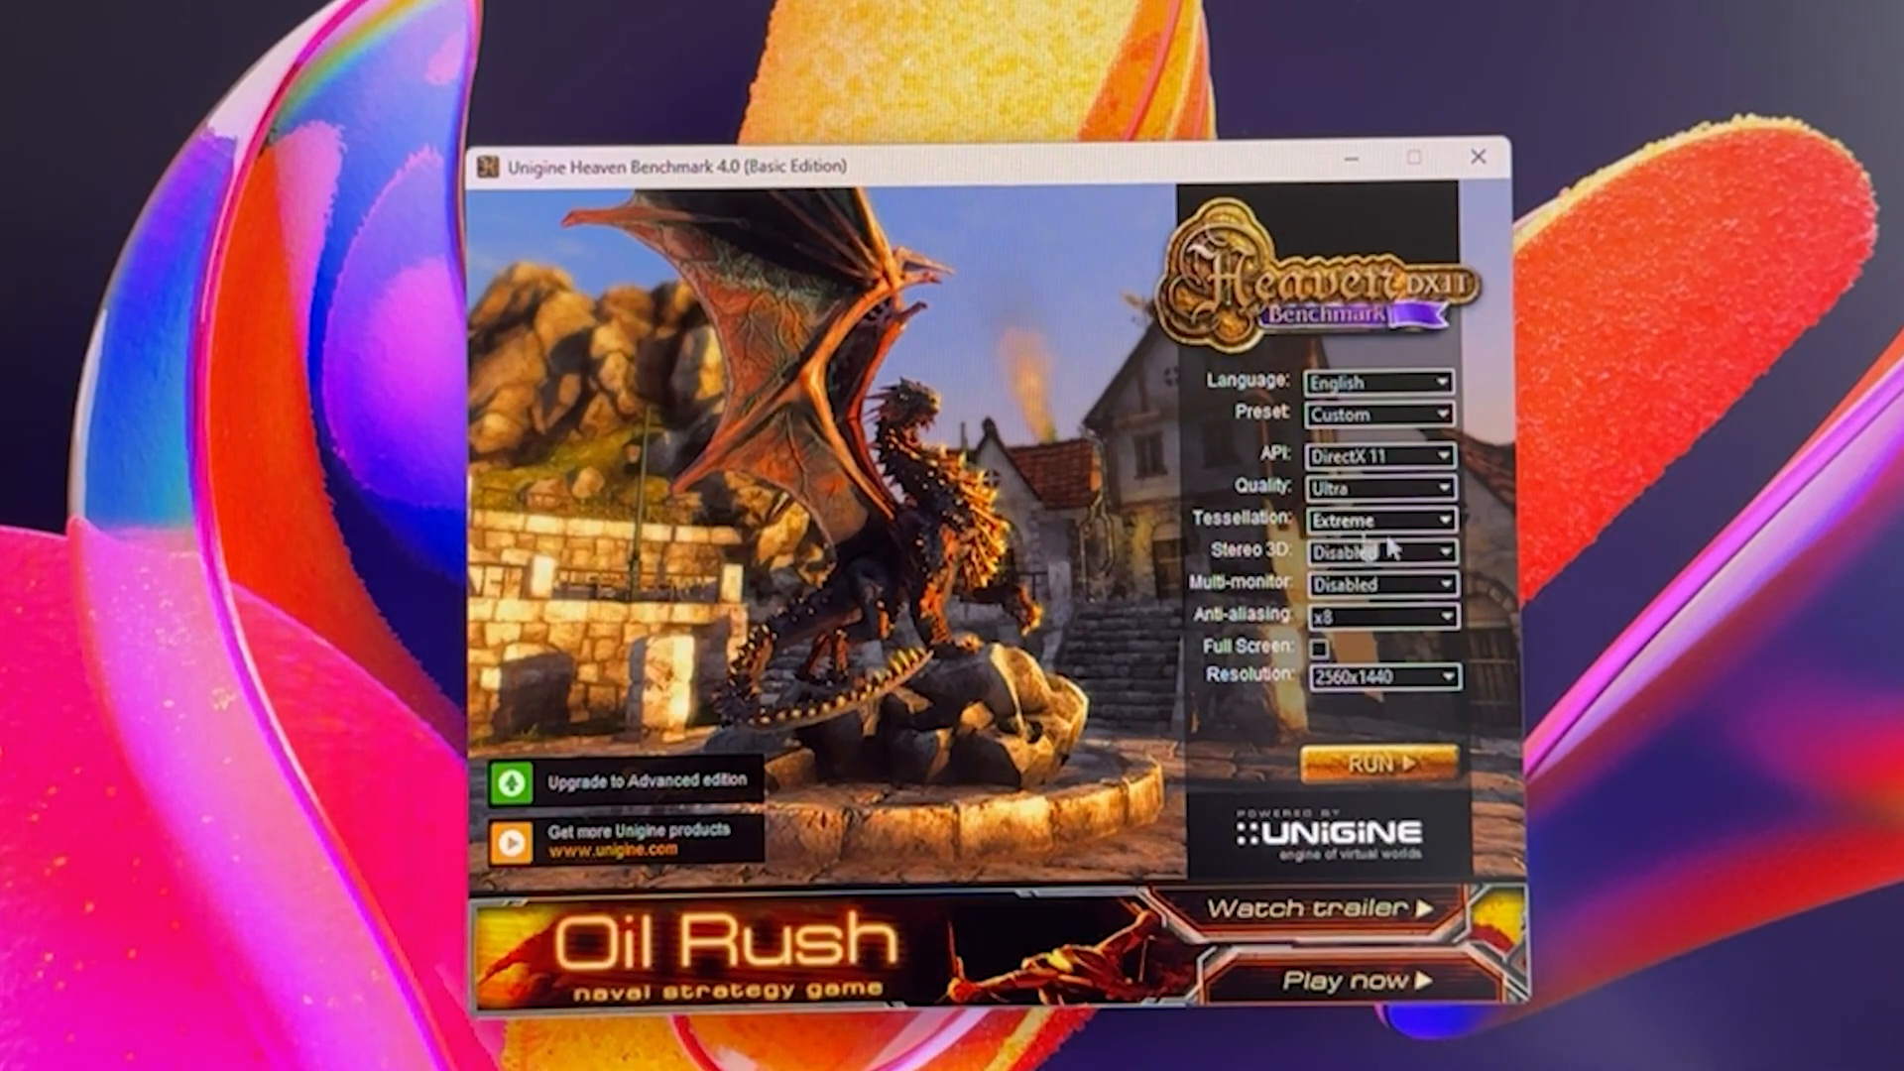
# Start the Heaven benchmark at DirectX 11, Ultra, Extreme tessellation, 8x AA, 2560x1440.
pyautogui.click(1379, 762)
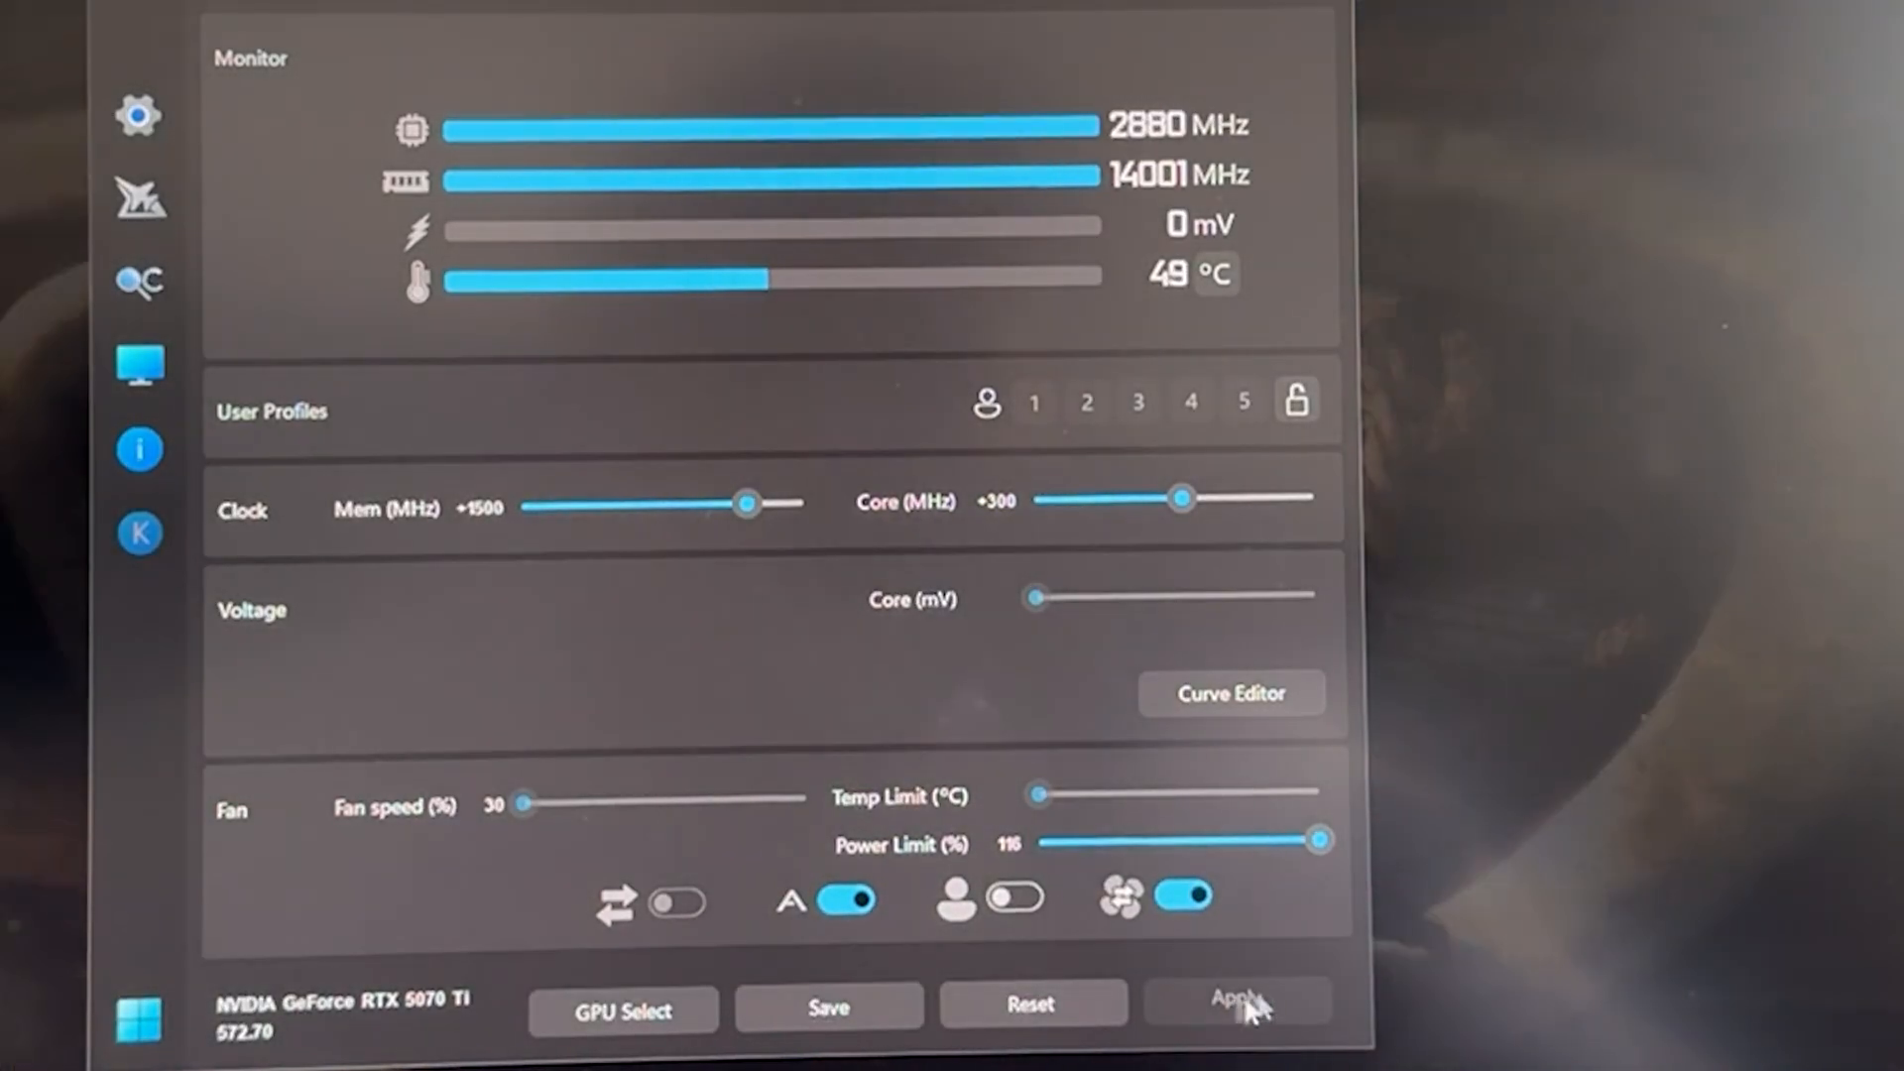
# Apply the +300 core, +1500 memory, 116% power limit overclock.
pyautogui.click(1234, 1000)
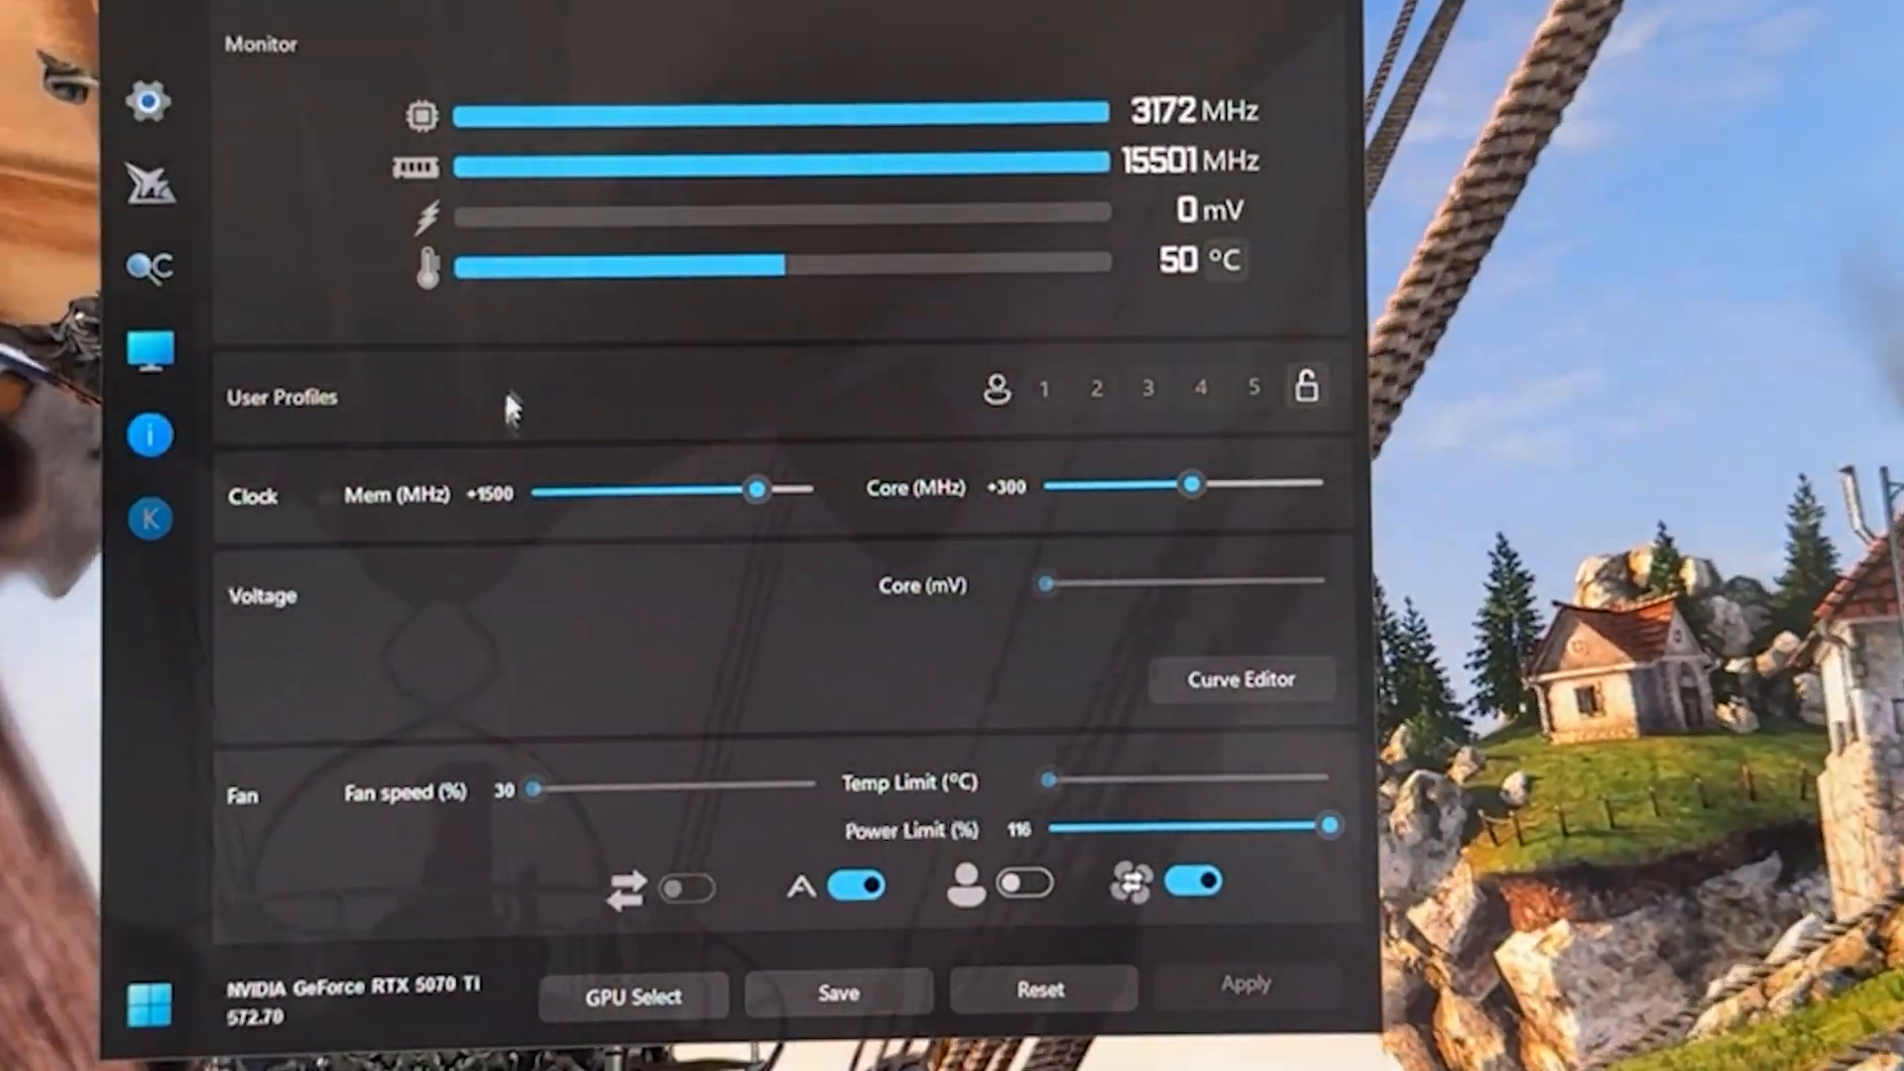
pyautogui.moveTo(833, 959)
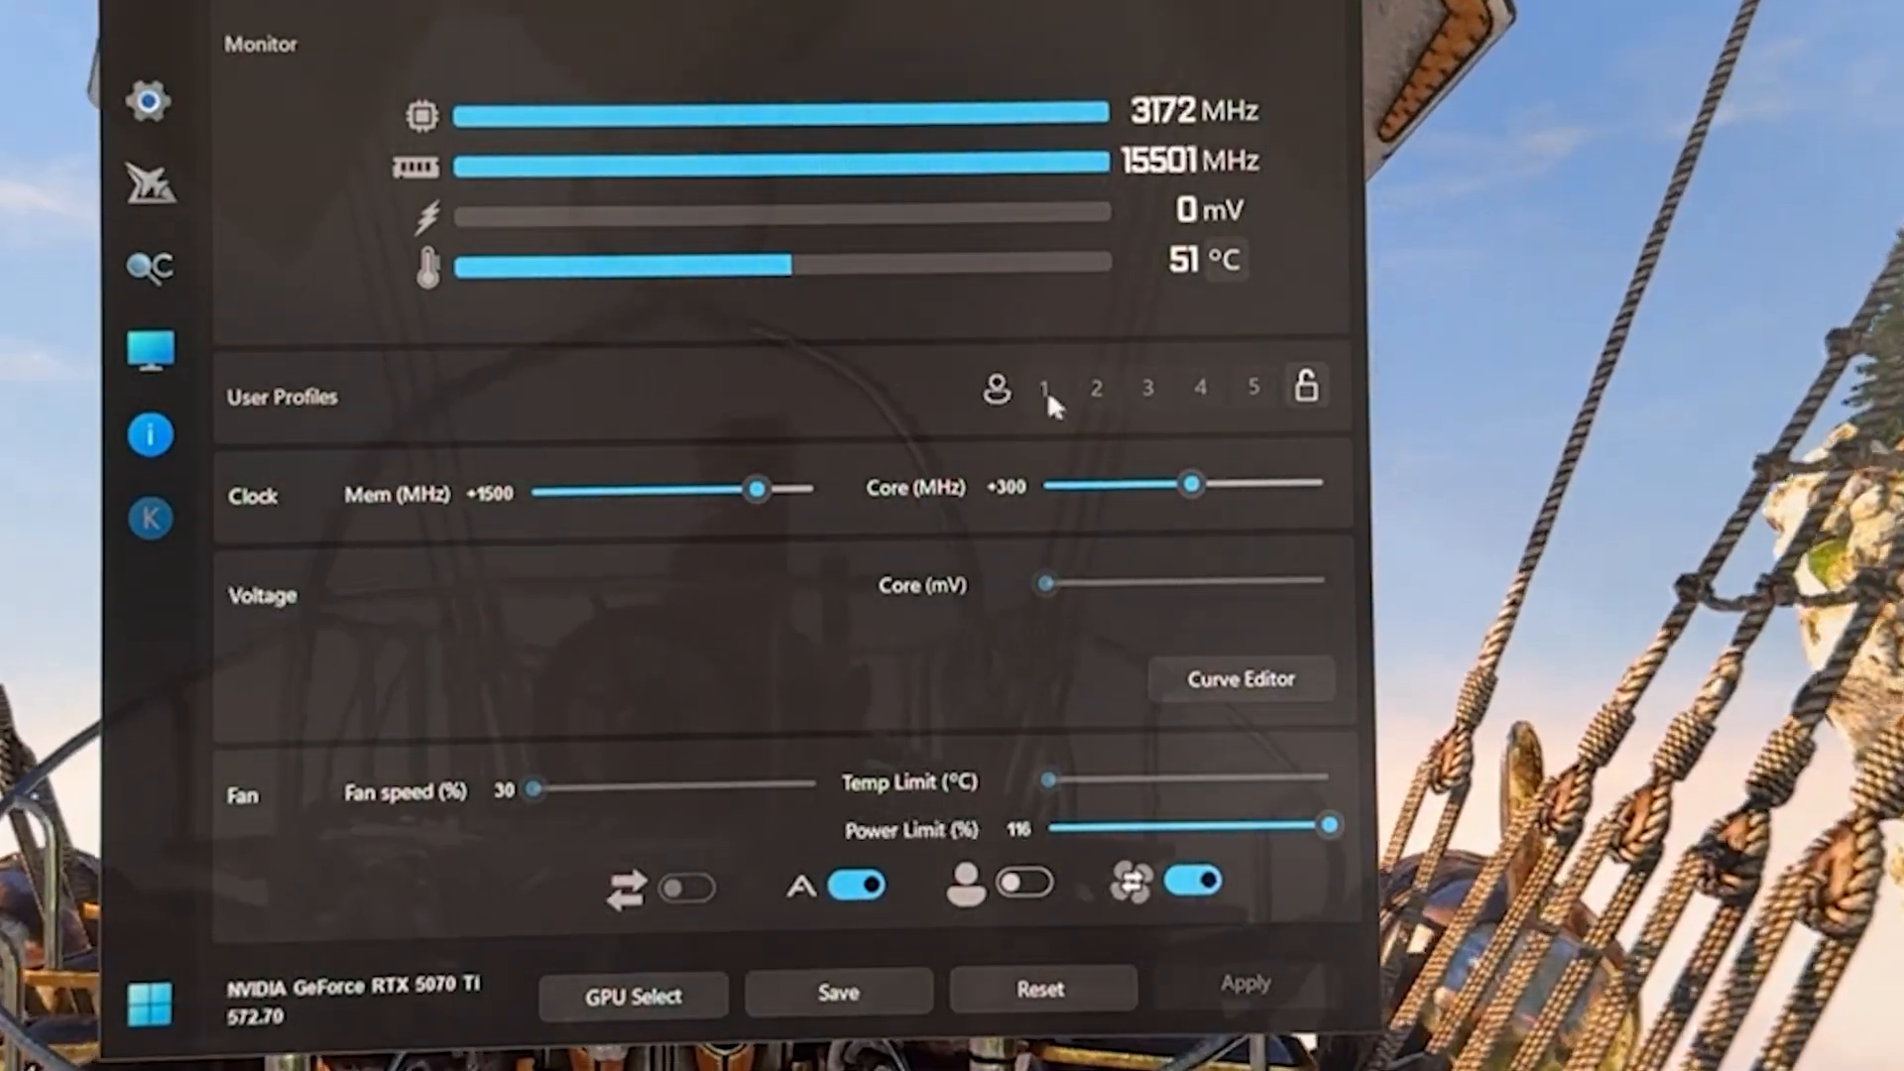
# Save the current overclock to user profile slot 1.
pyautogui.click(1043, 388)
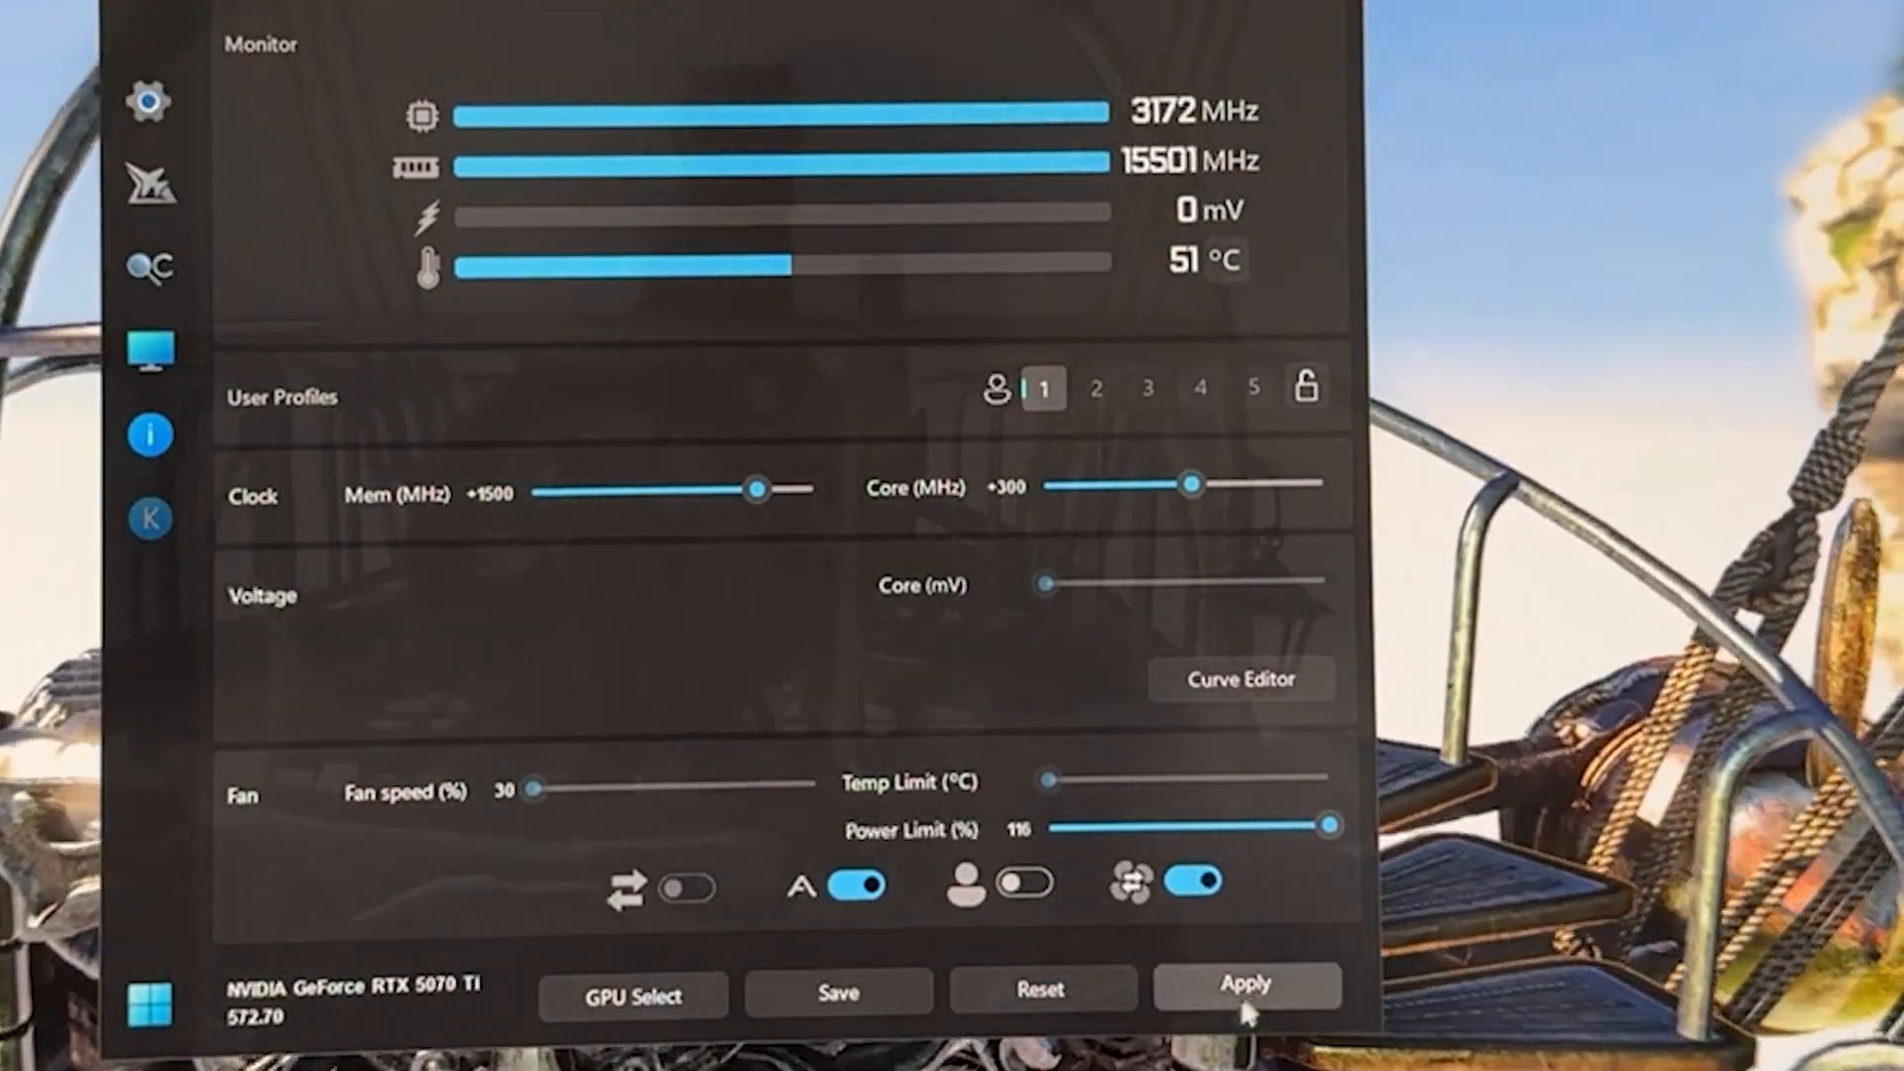
pyautogui.click(1246, 984)
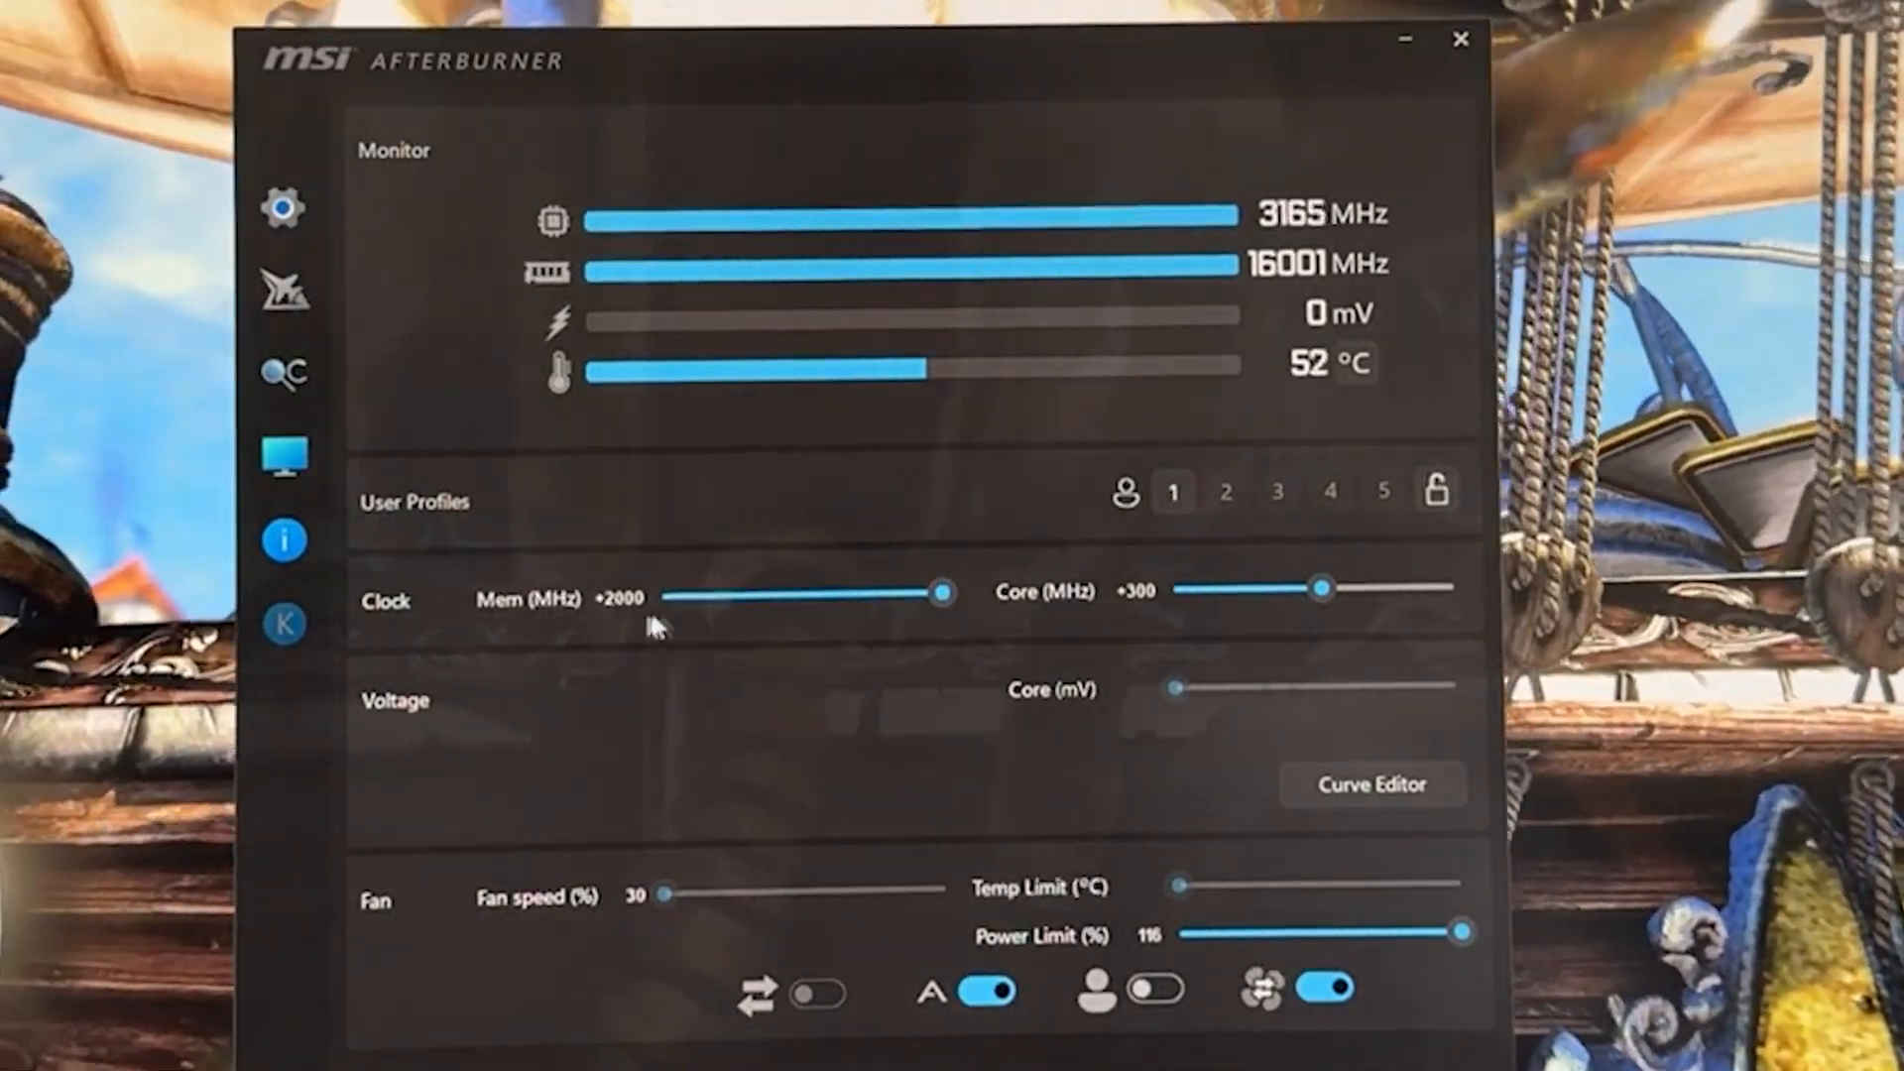
pyautogui.moveTo(1287, 660)
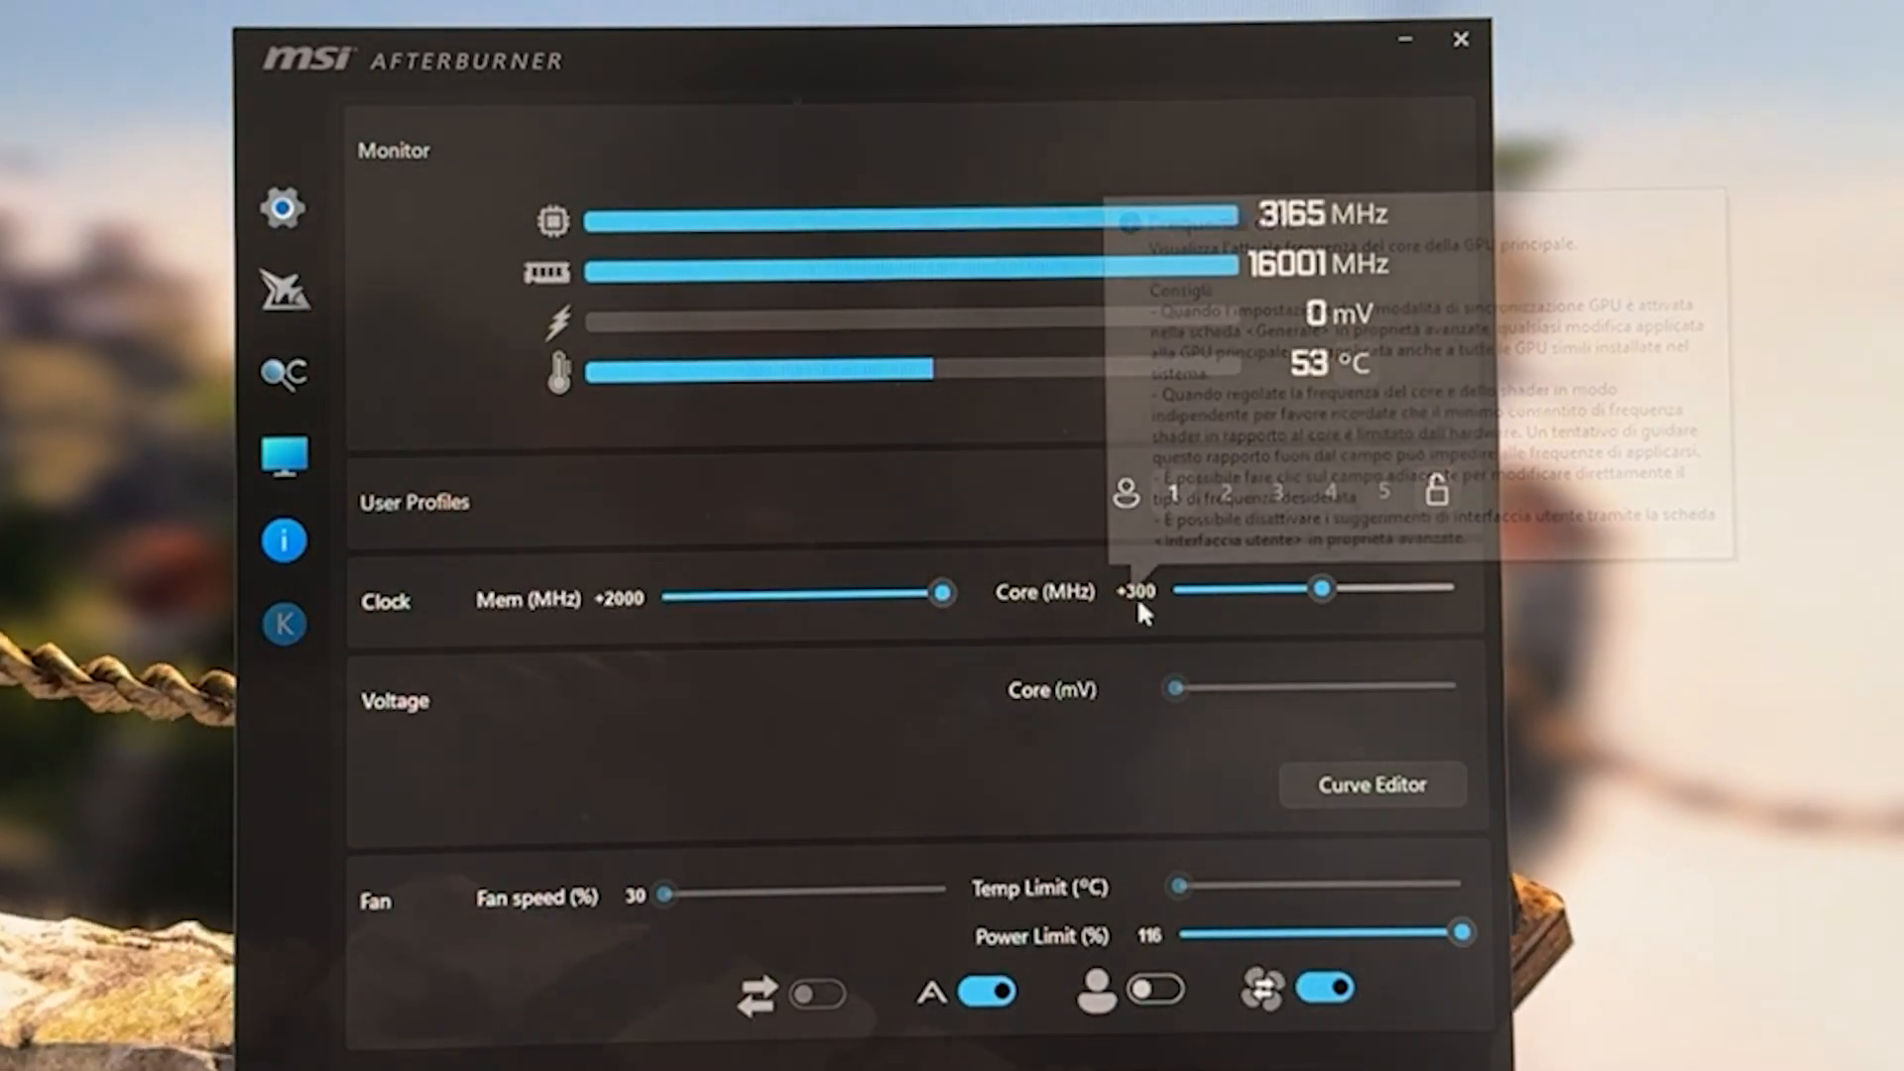
pyautogui.moveTo(1146, 589)
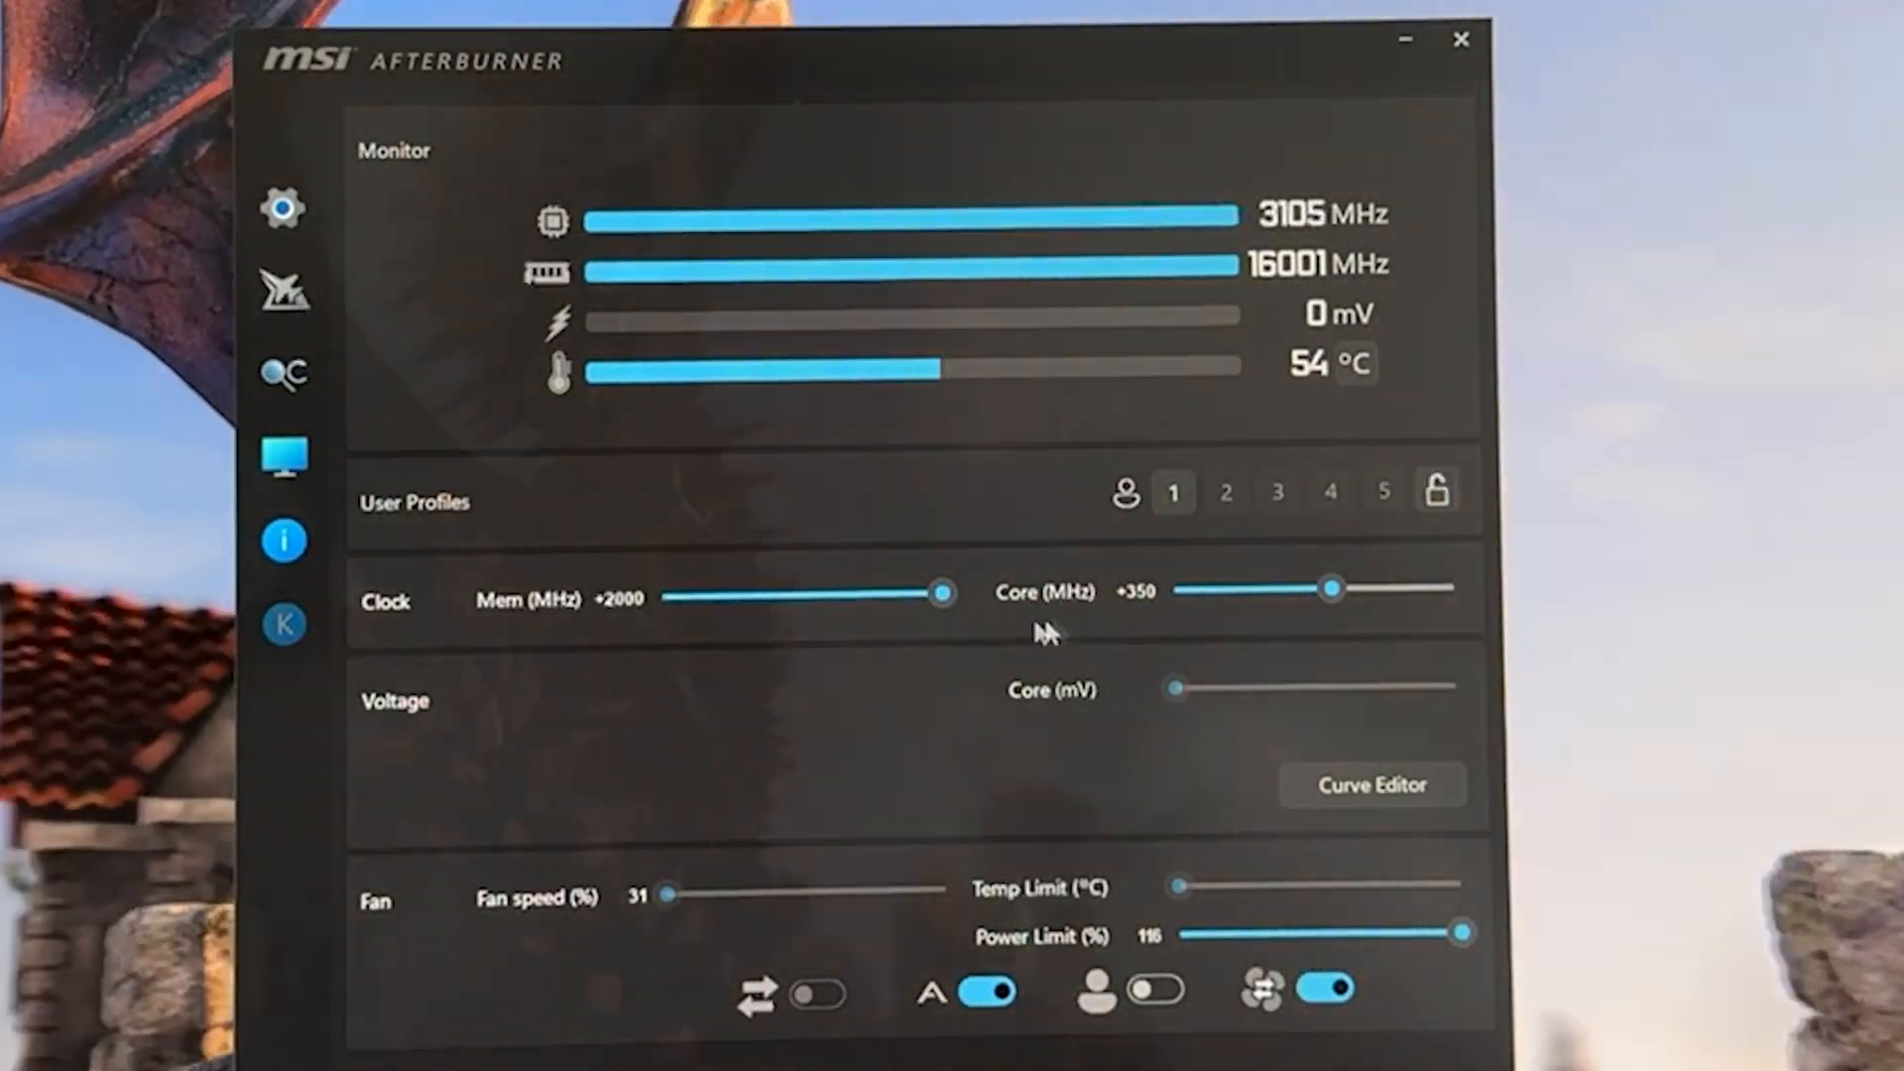
pyautogui.moveTo(1148, 650)
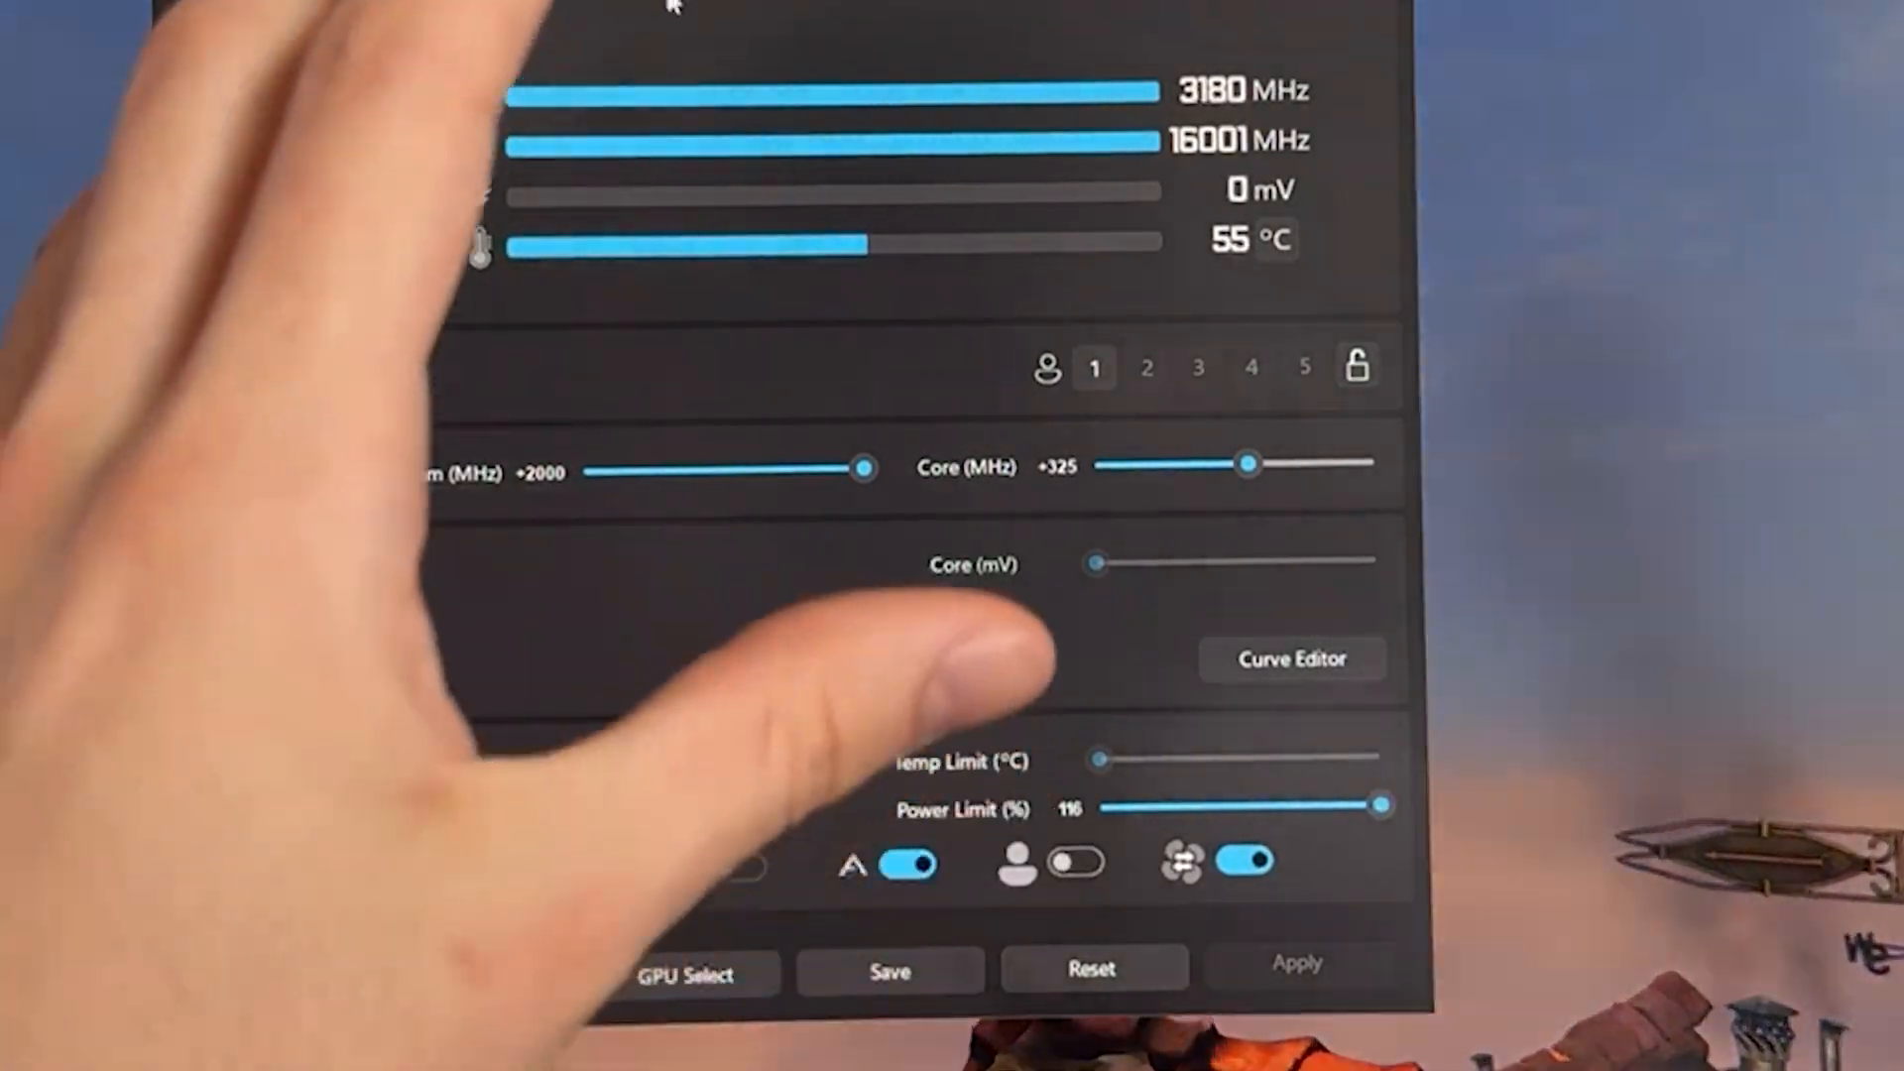
pyautogui.moveTo(1487, 463)
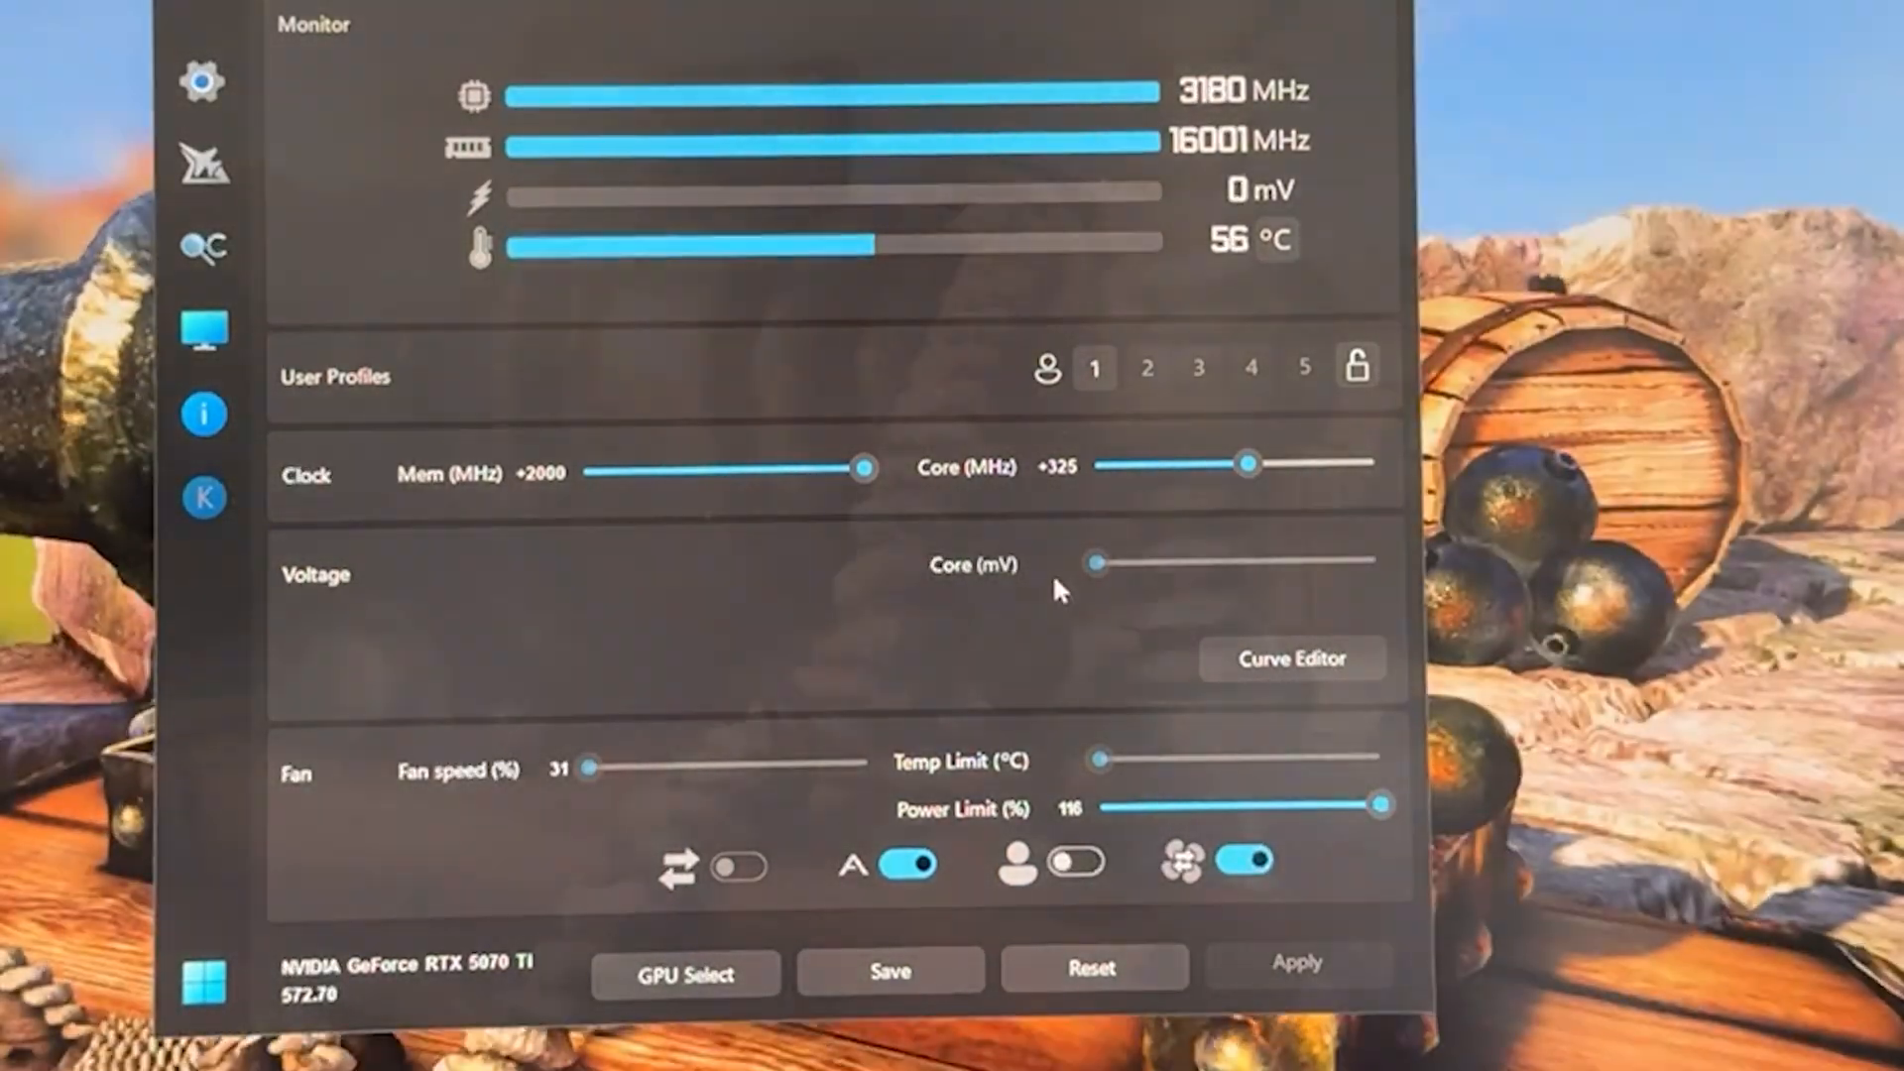
pyautogui.moveTo(1190, 228)
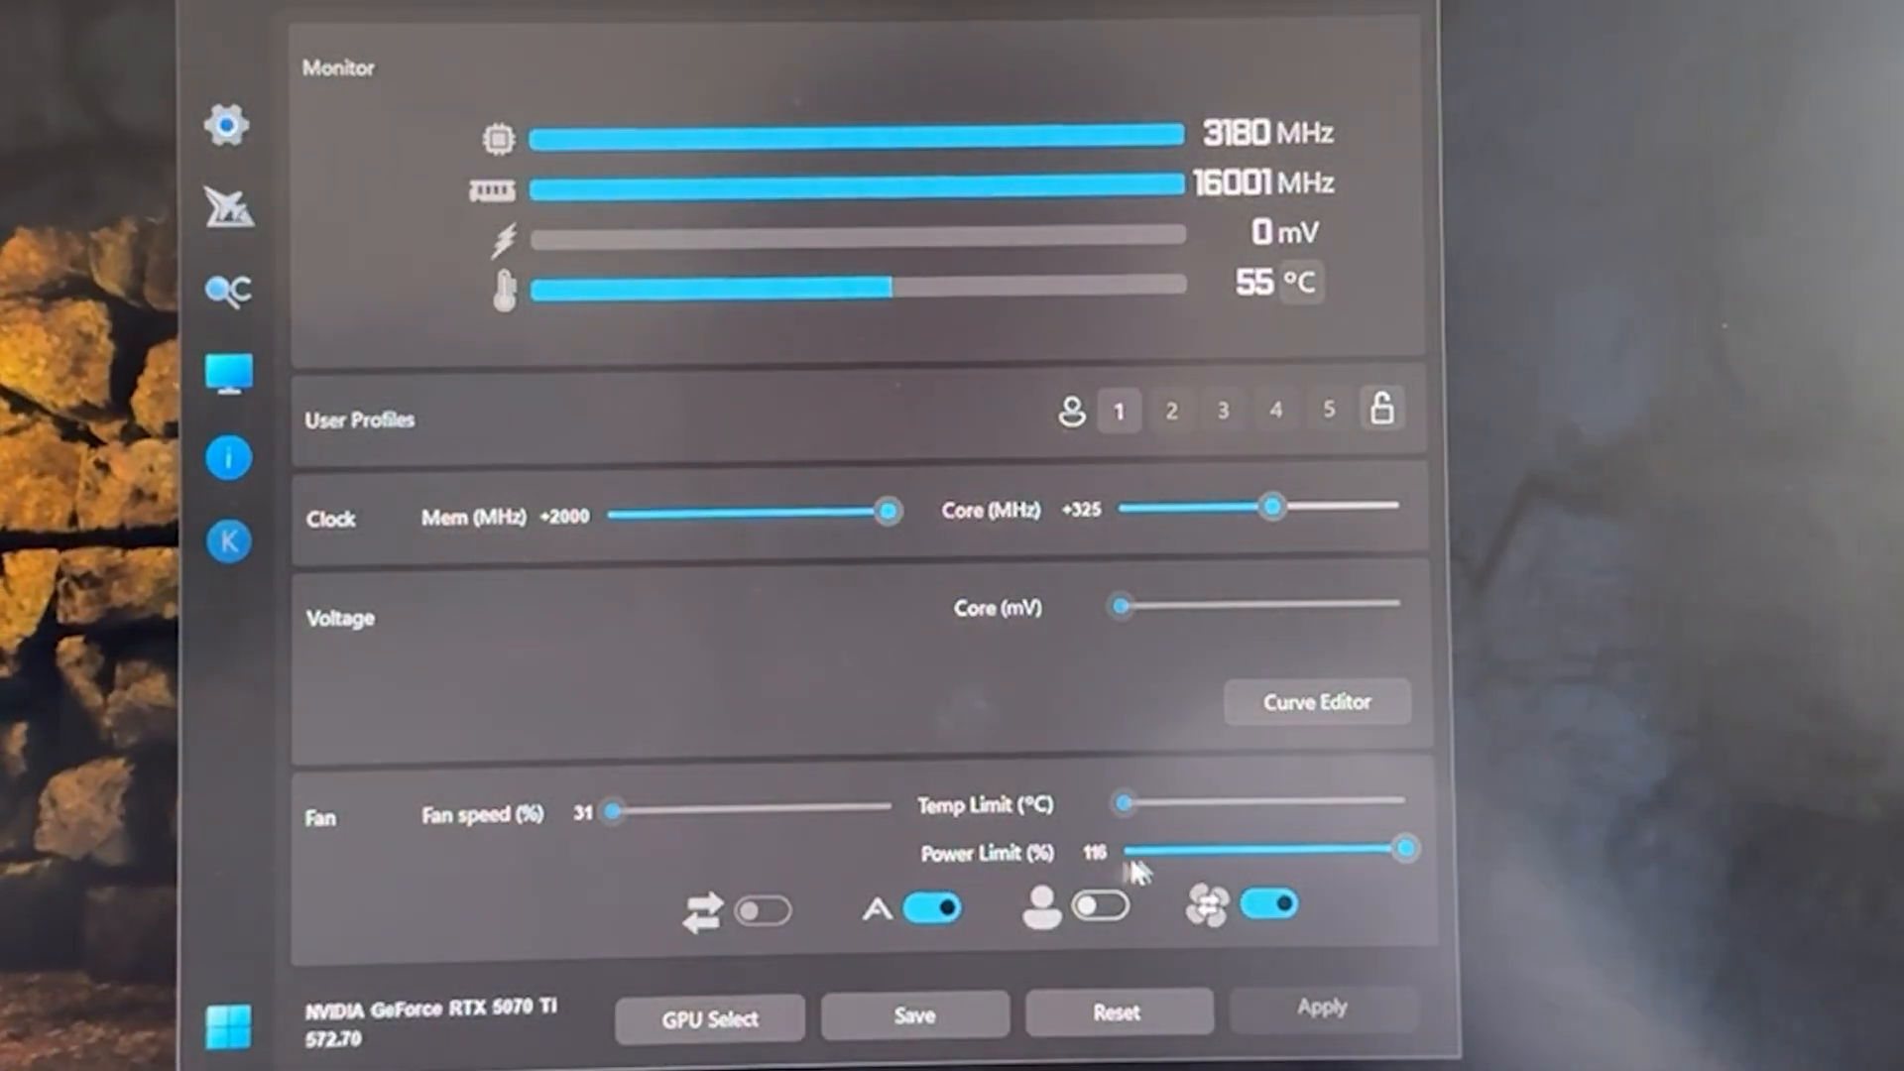
pyautogui.moveTo(723, 751)
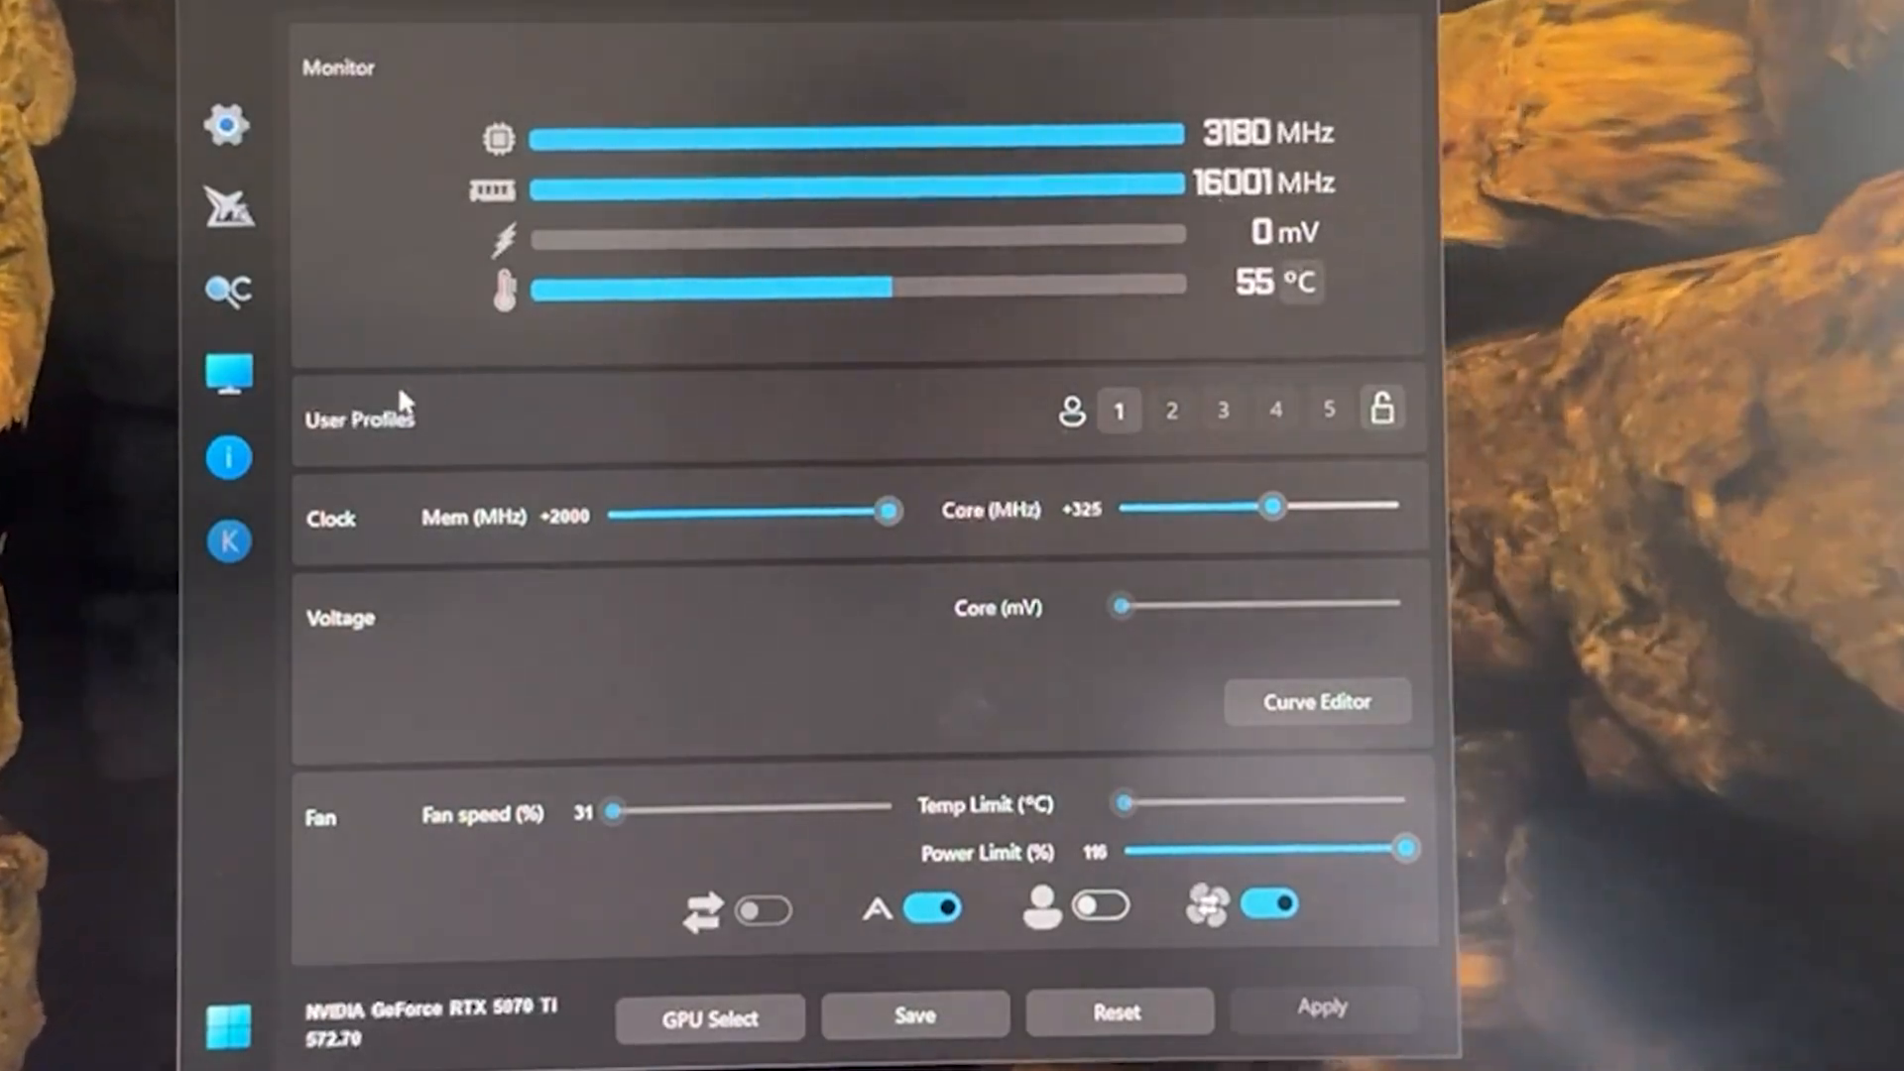
pyautogui.moveTo(849, 225)
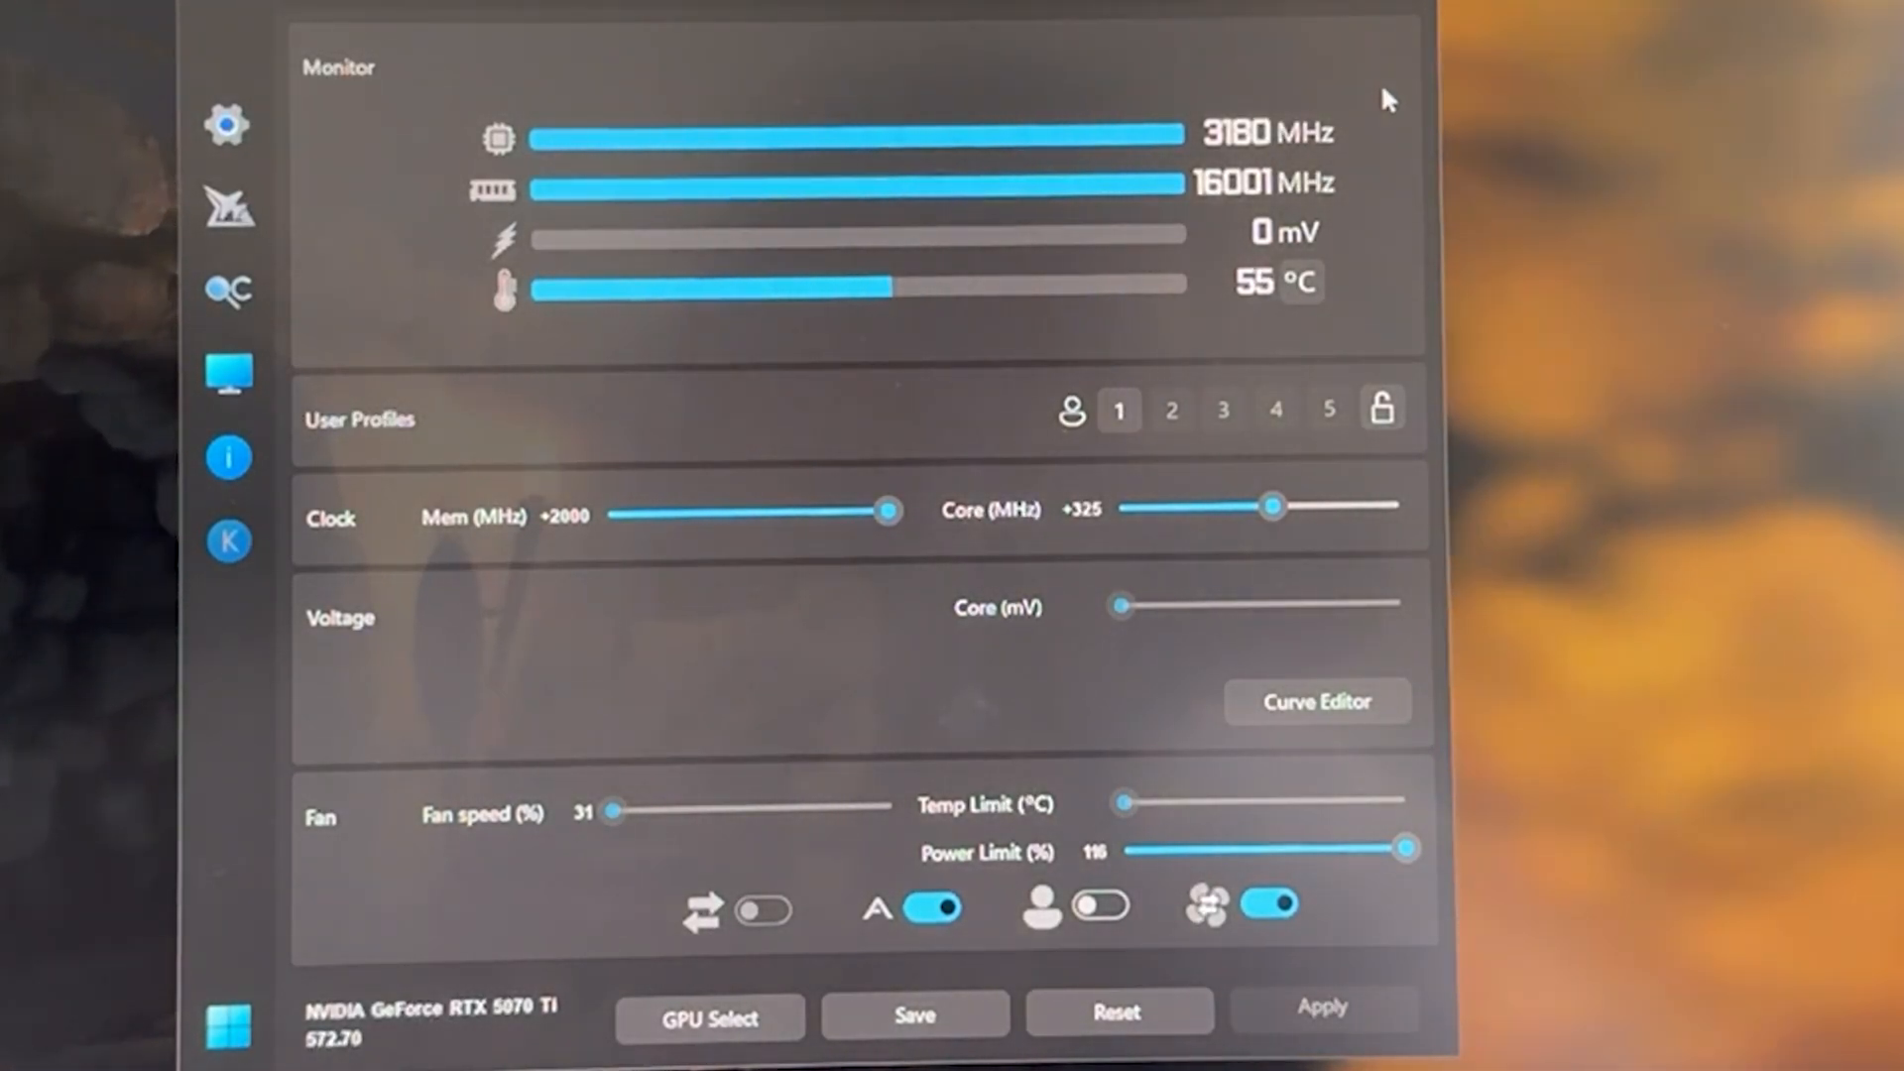
pyautogui.moveTo(972, 143)
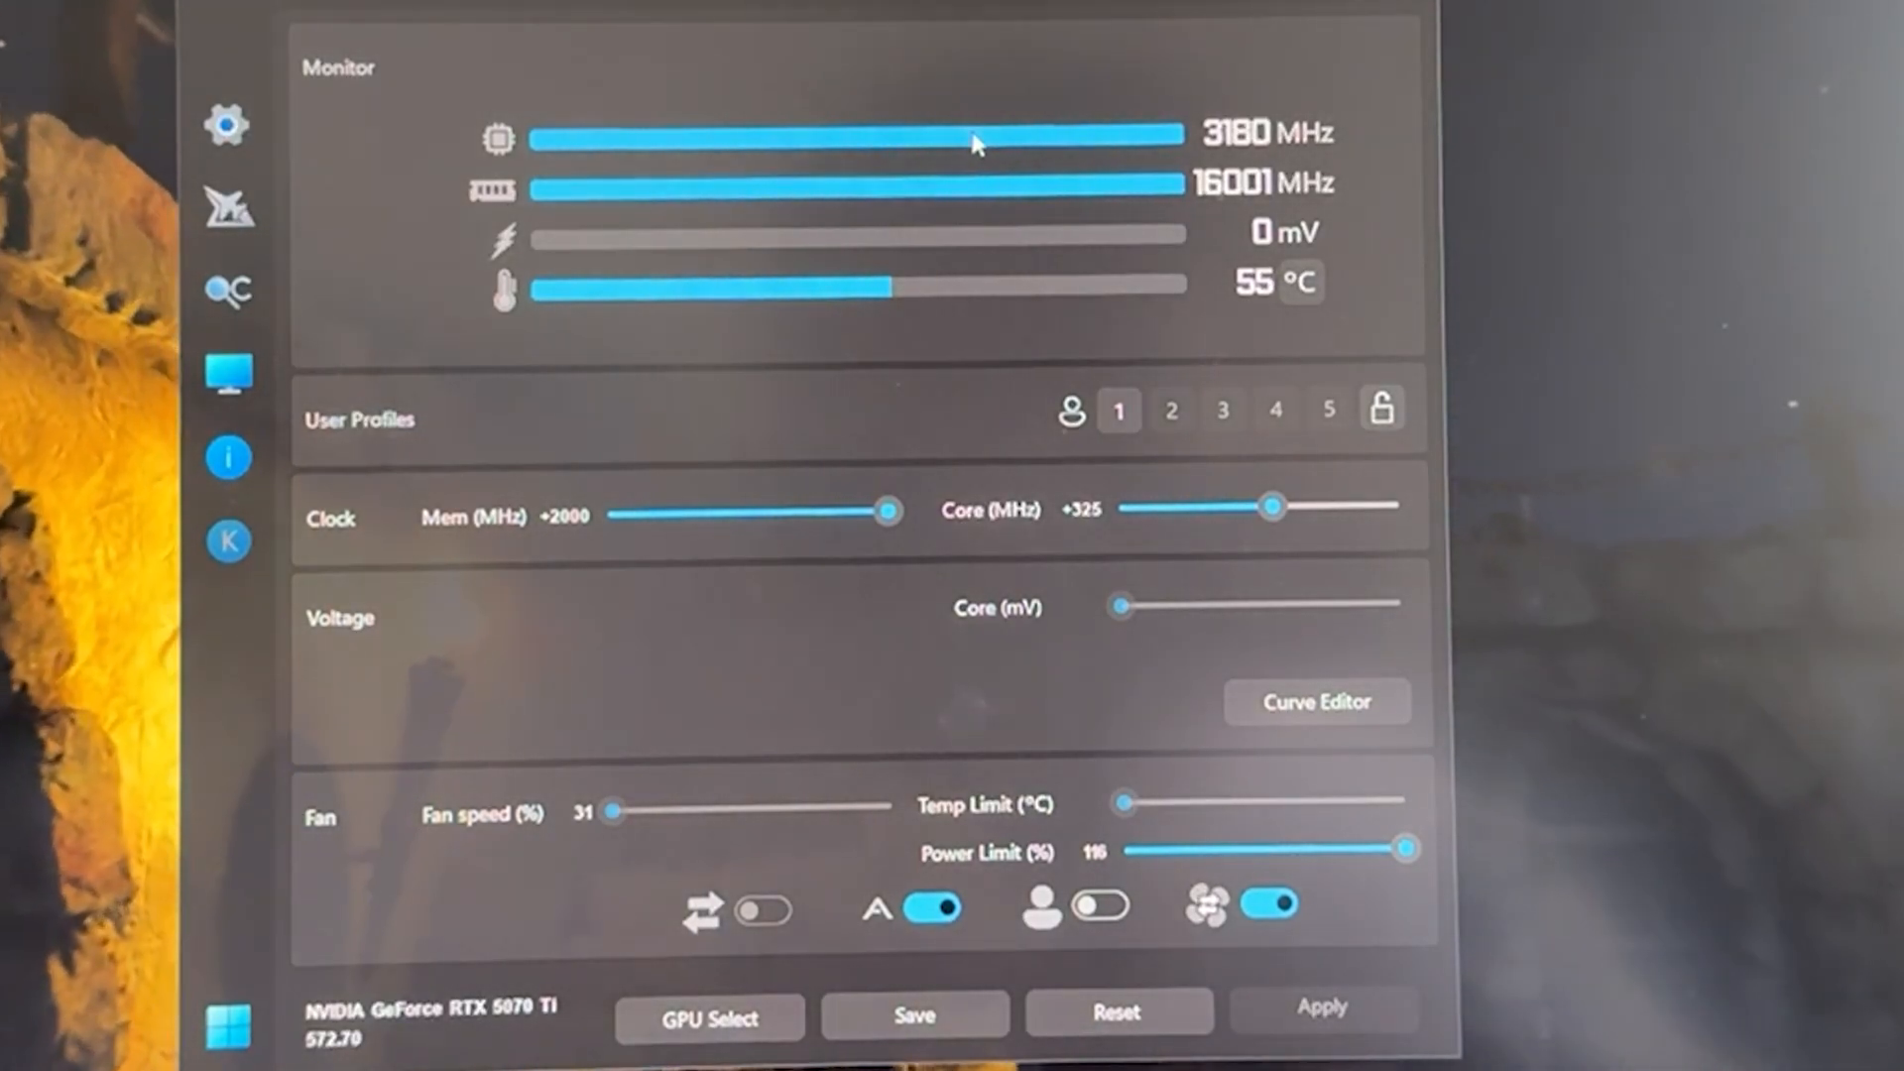